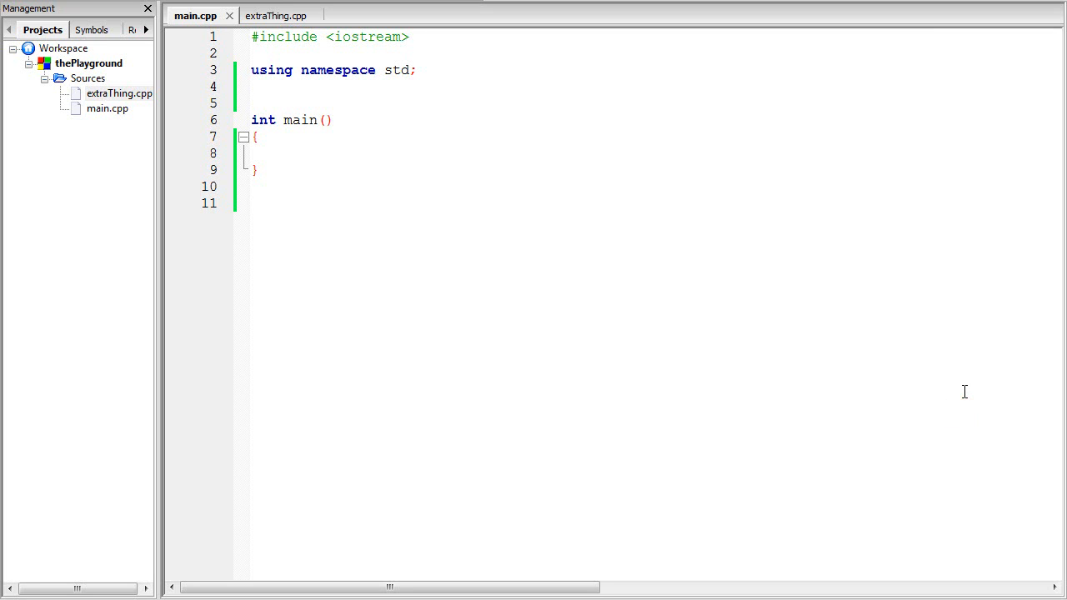
- Look over main.cpp and extraThing.cpp among the project's source files
{"action": "left_click", "coordinate": [255, 202]}
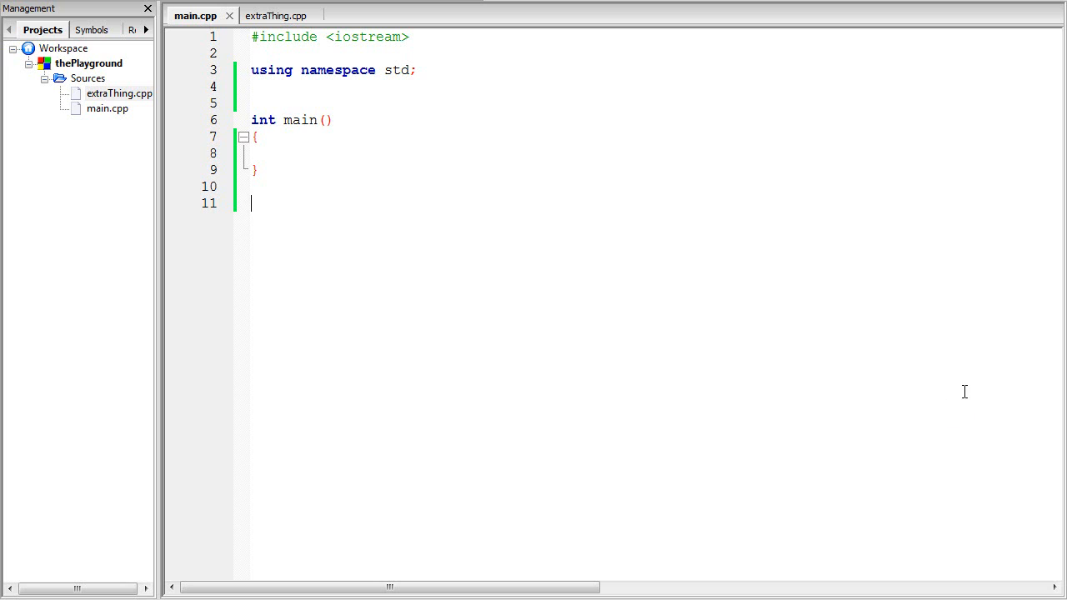
{"action": "left_click", "coordinate": [375, 152]}
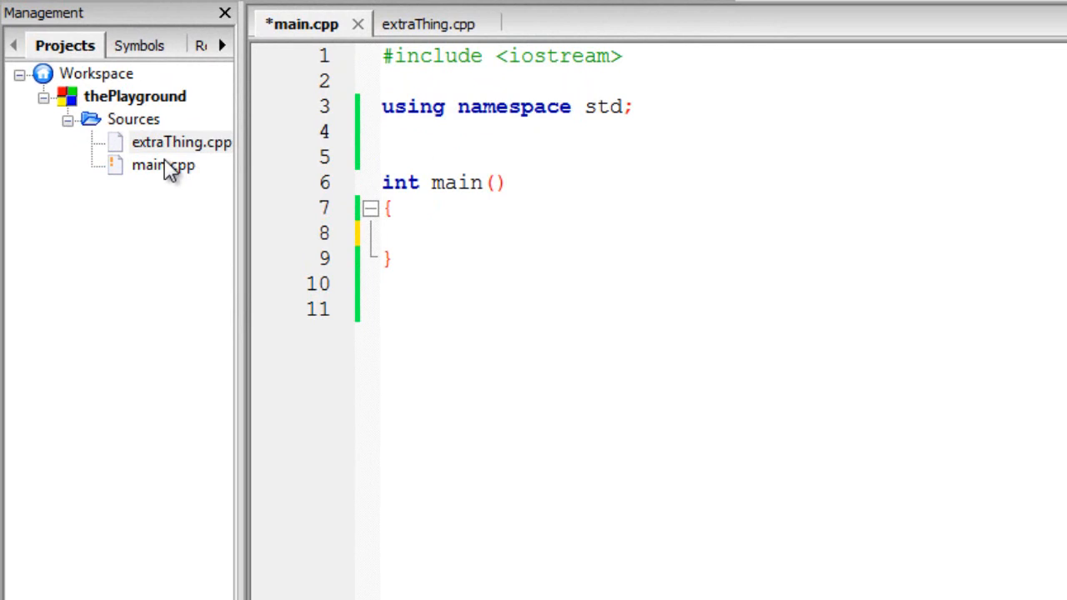
{"action": "left_click", "coordinate": [163, 165]}
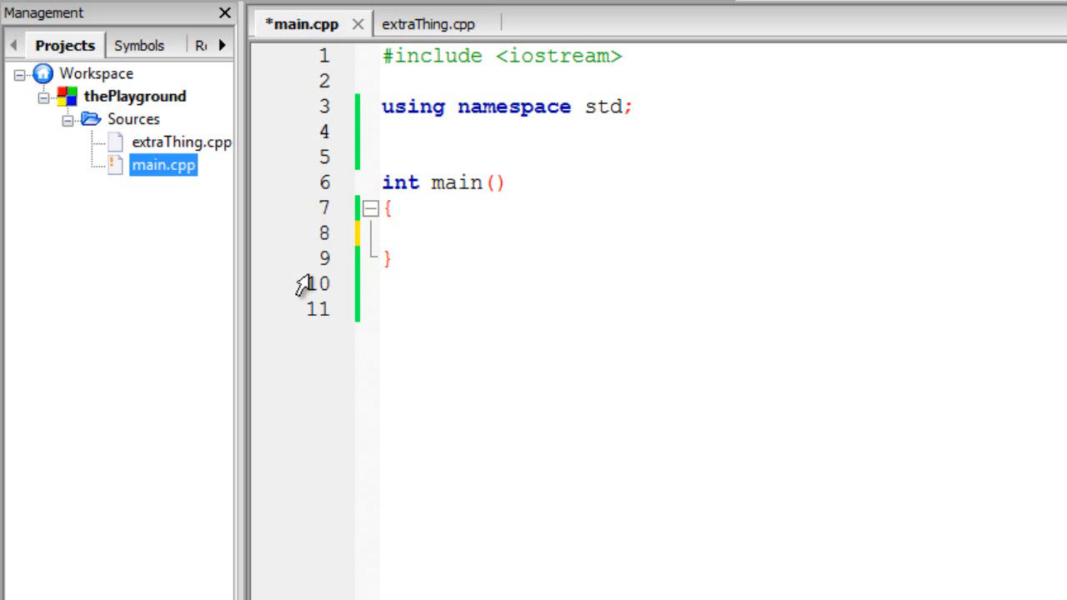
{"action": "mouse_move", "coordinate": [312, 283]}
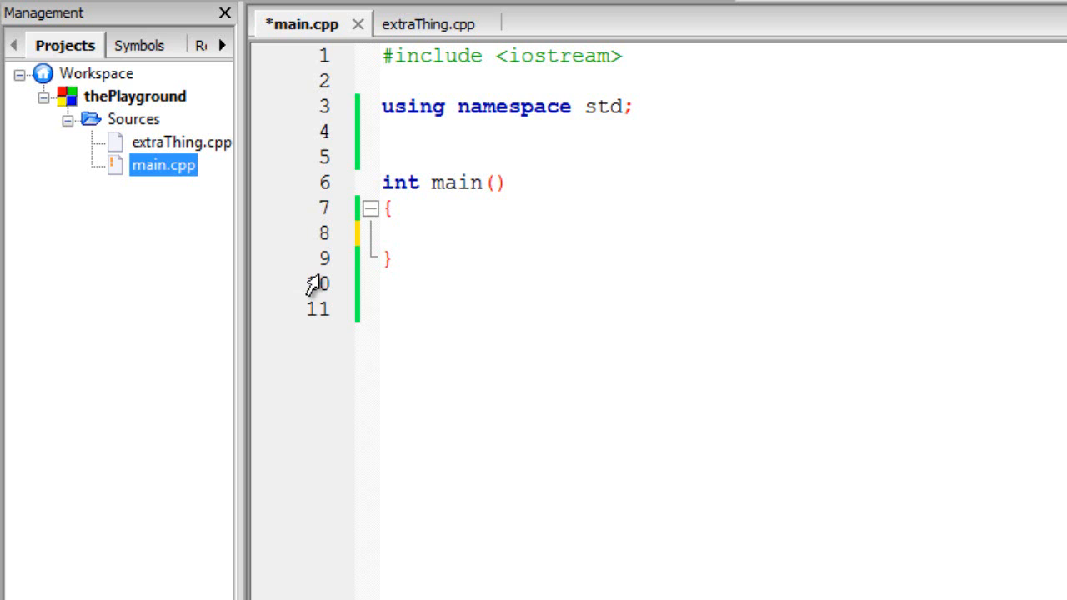
{"action": "left_click", "coordinate": [181, 142]}
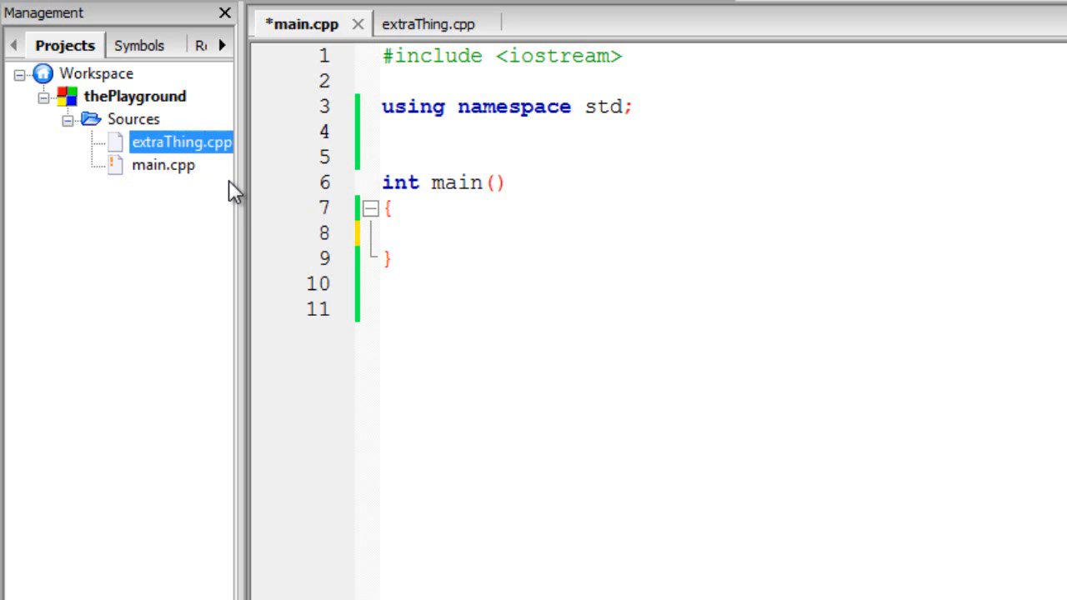
- Declare a global int z = 13 below the using namespace line in main.cpp
{"action": "left_click", "coordinate": [446, 140]}
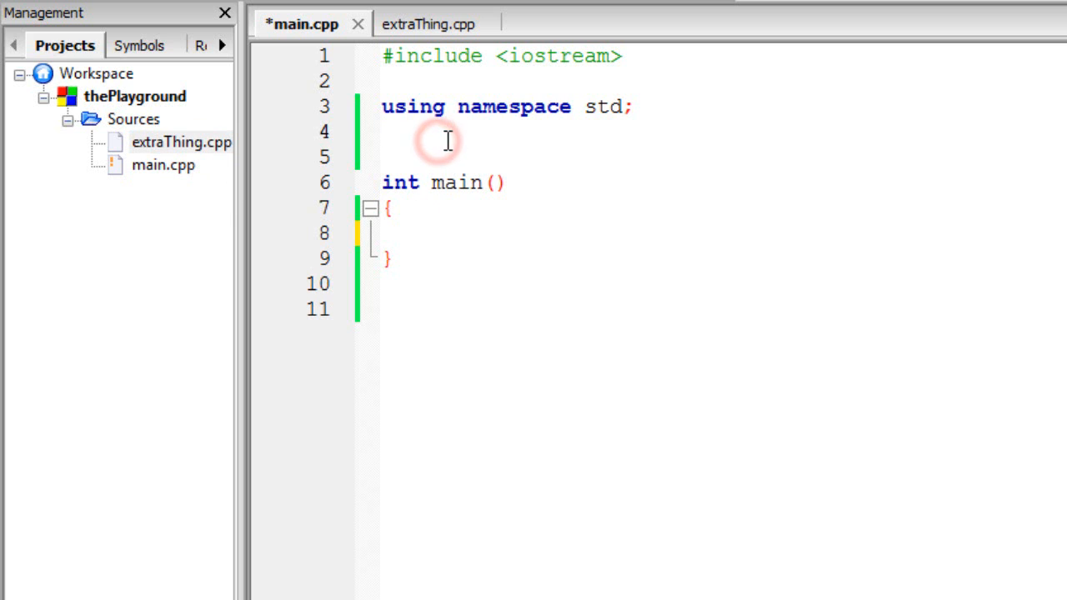
{"action": "type", "text": "int"}
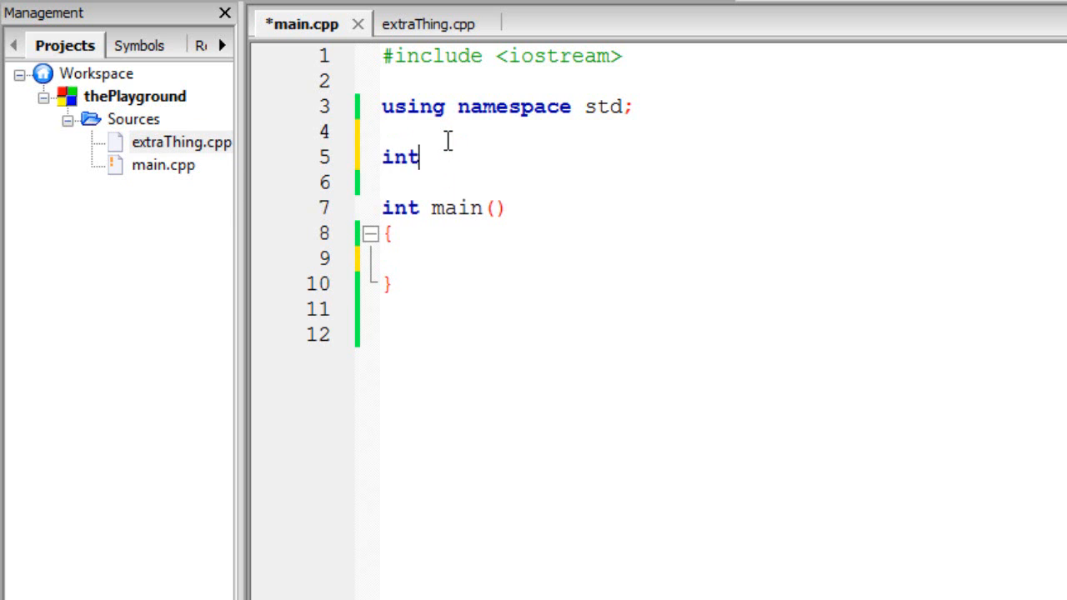
{"action": "type", "text": "z;"}
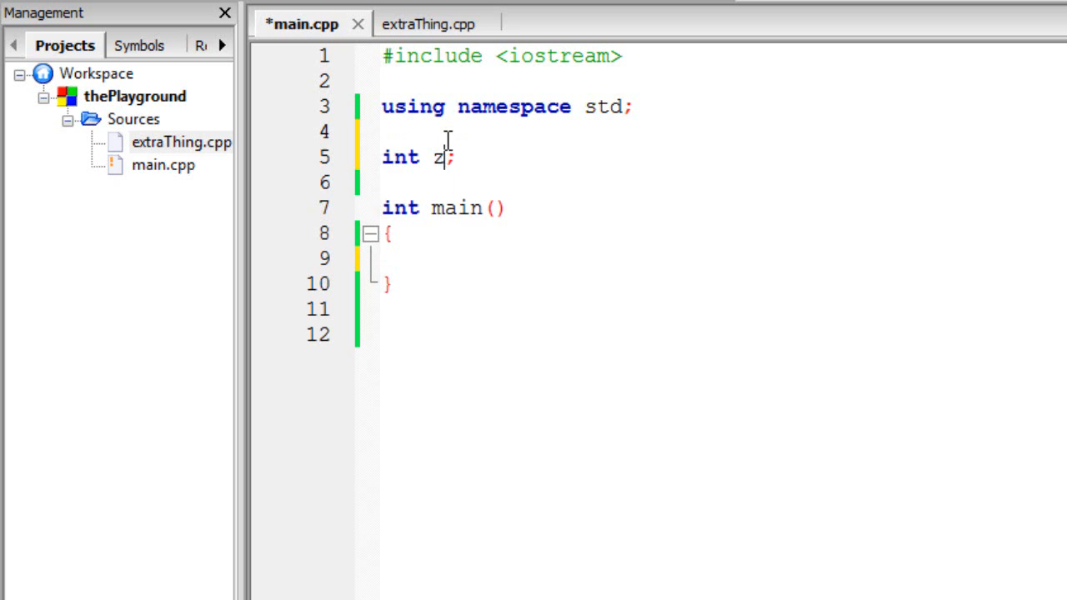
{"action": "type", "text": "= 13"}
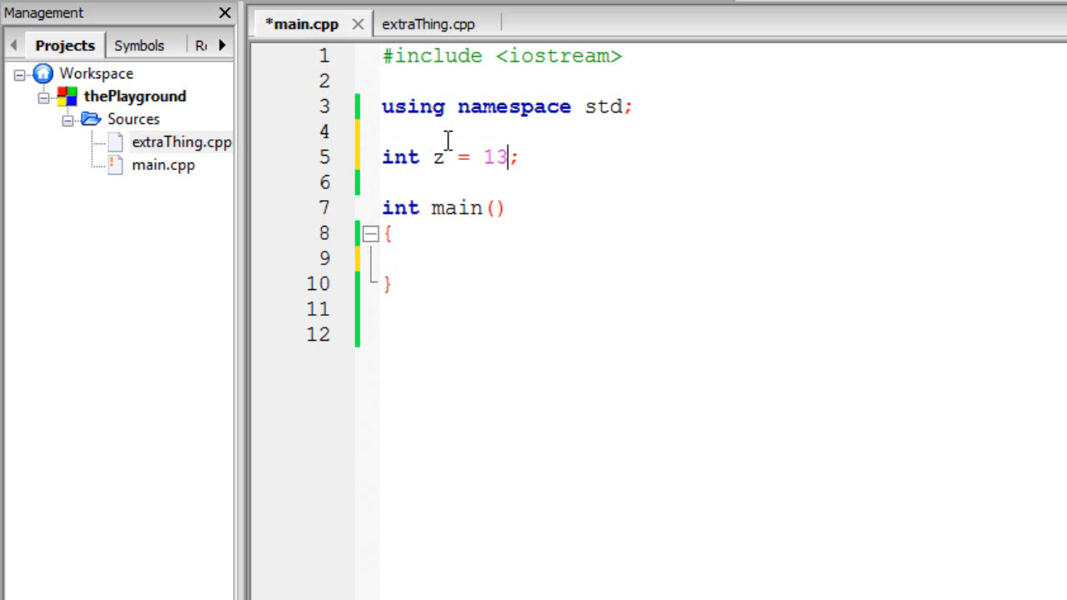
{"action": "mouse_move", "coordinate": [606, 136]}
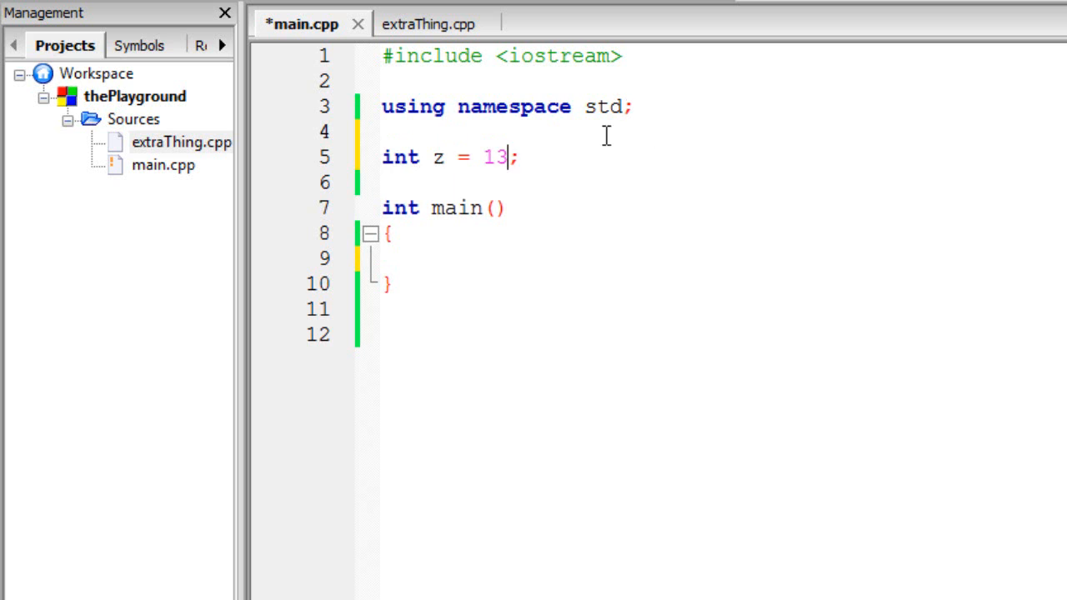
{"action": "mouse_move", "coordinate": [761, 170]}
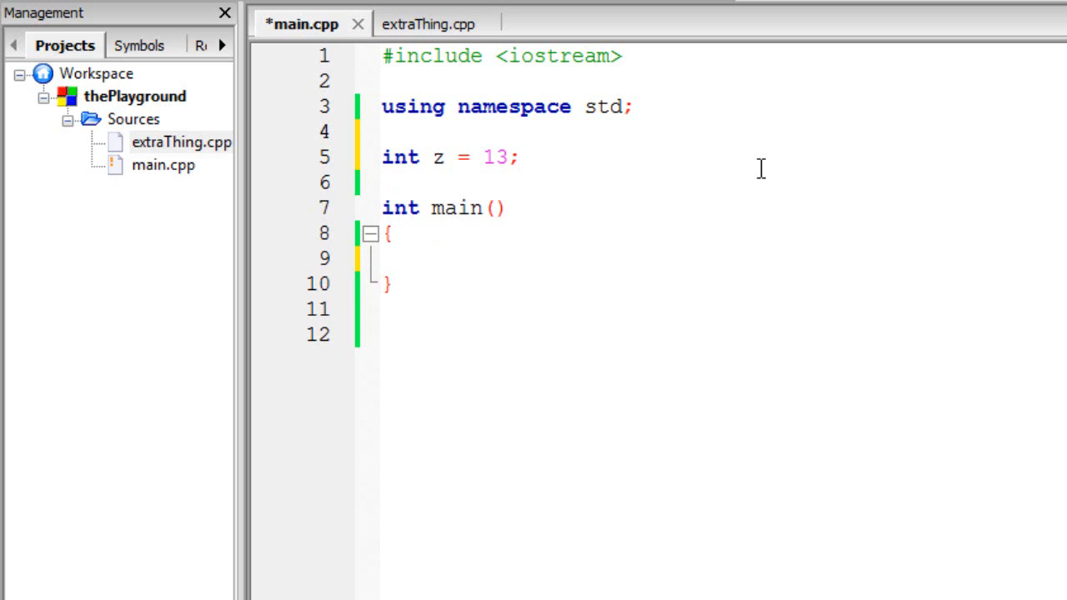
- Inside main, add return 0; and a cout<<z<<endl; line before it
{"action": "type", "text": "return 0;"}
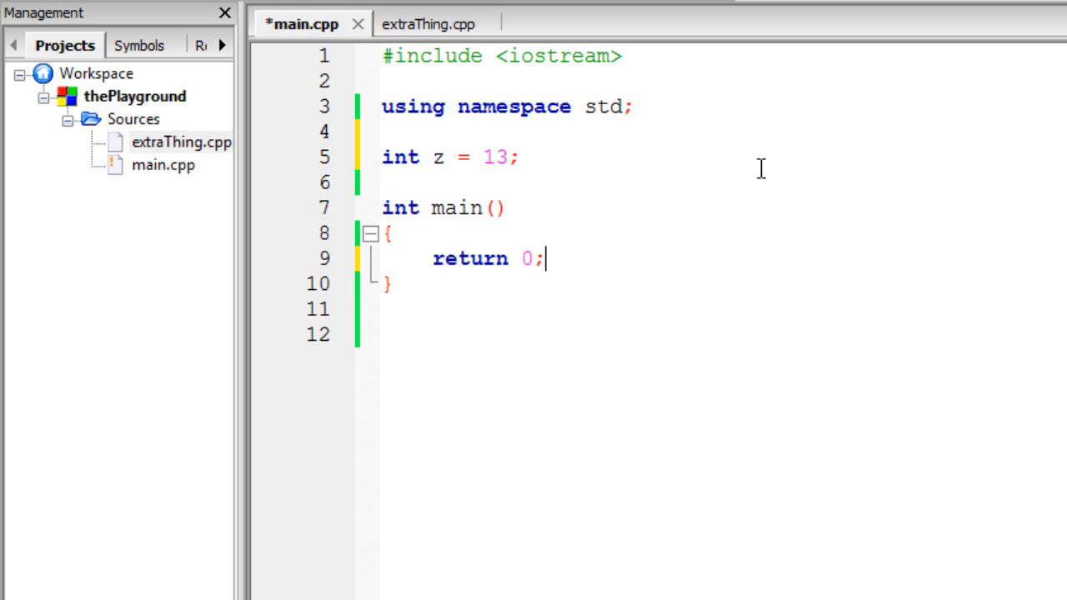
{"action": "double_click", "coordinate": [400, 207]}
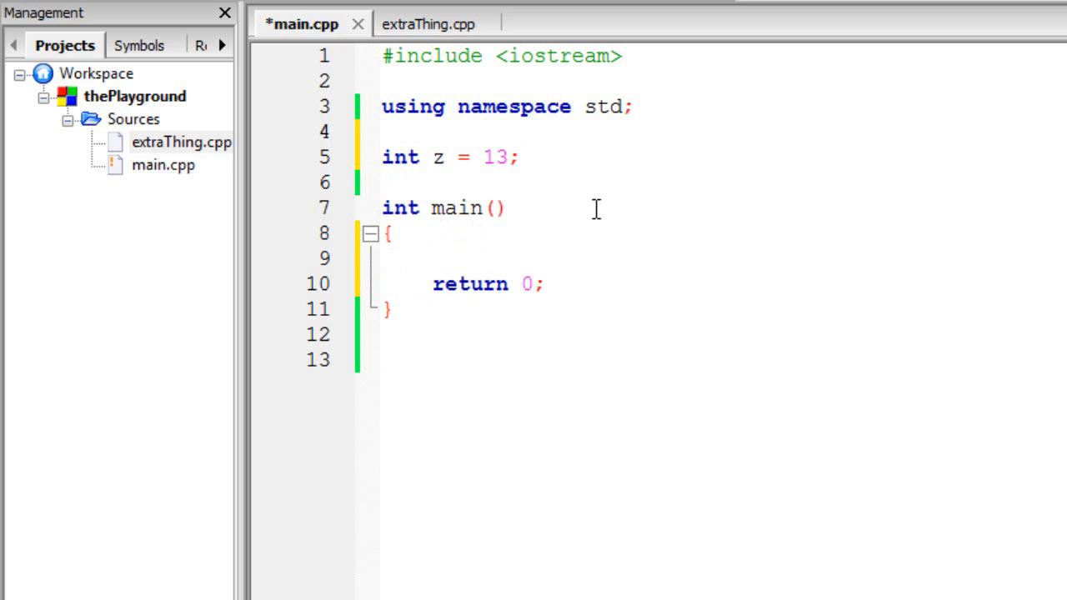
{"action": "type", "text": "cout<,"}
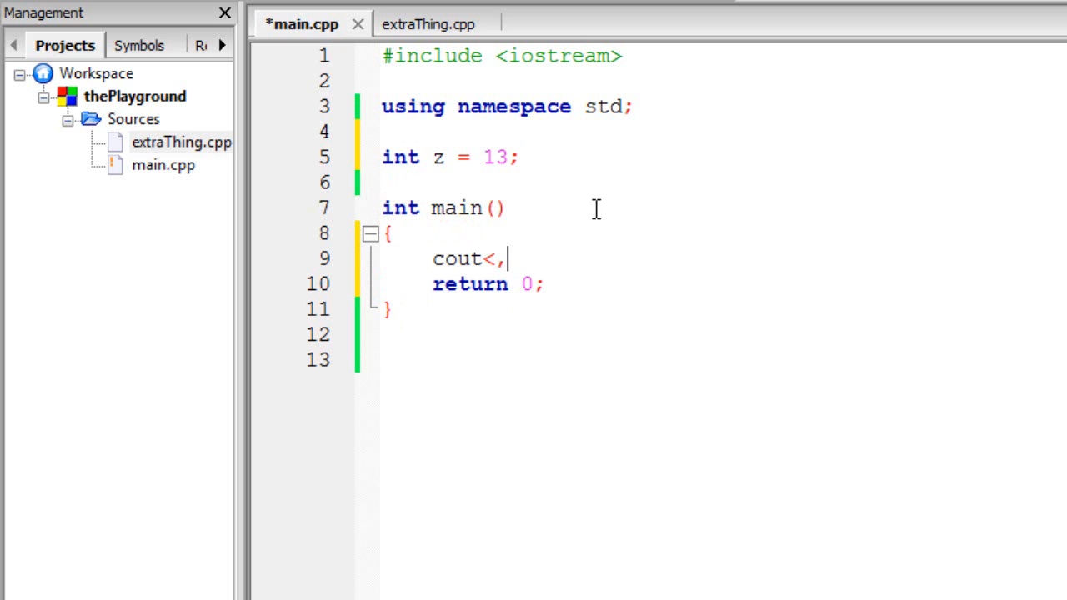
{"action": "type", "text": "<z<<enl"}
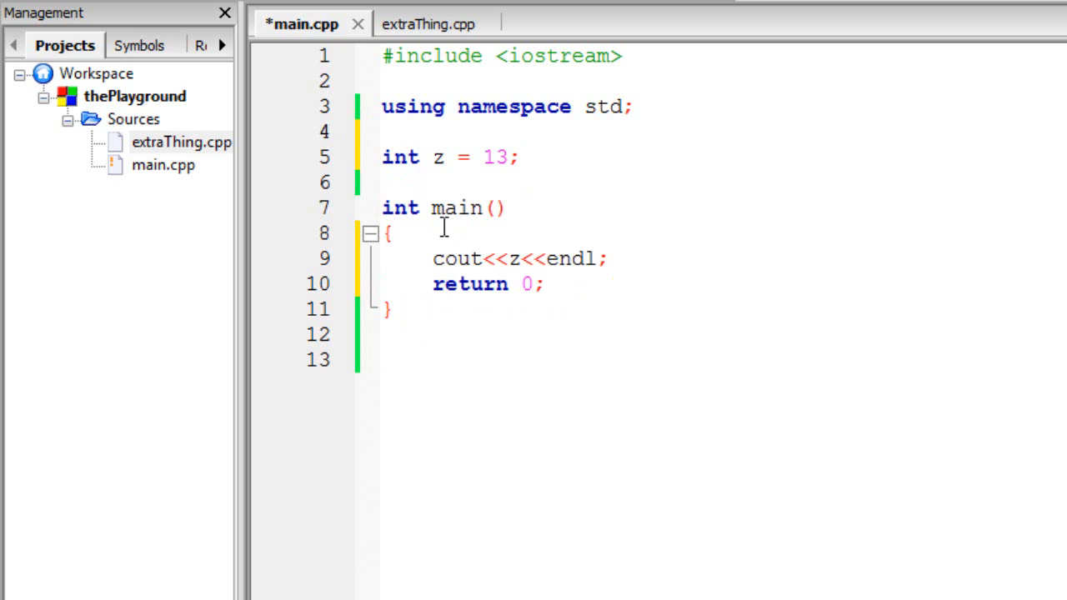
{"action": "mouse_move", "coordinate": [498, 177]}
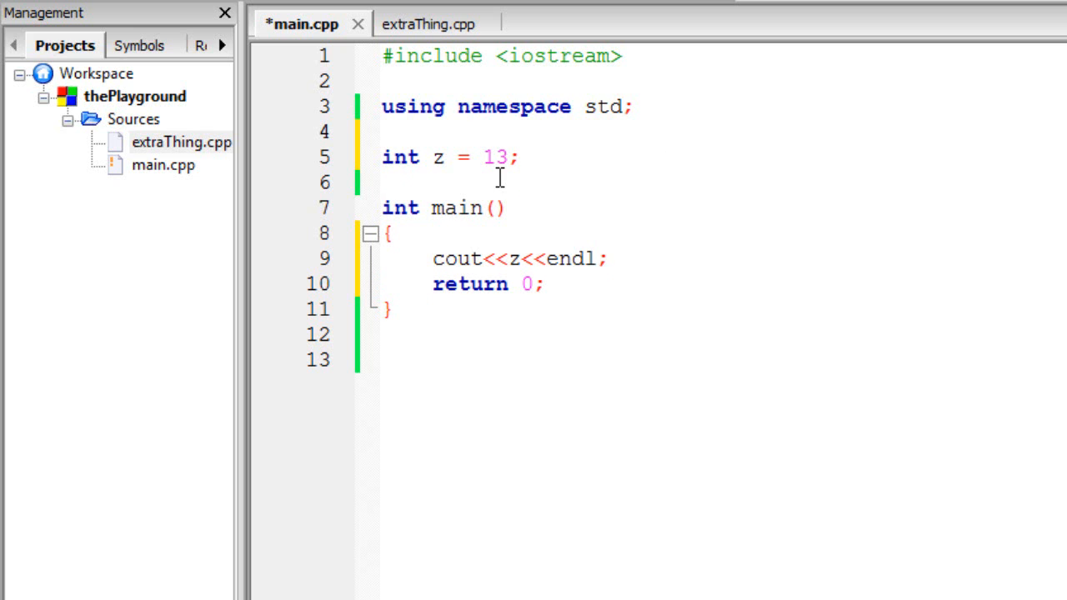
- Write a void pt() that prints z, and add a pt(); call at the top of main
{"action": "key", "text": "Enter"}
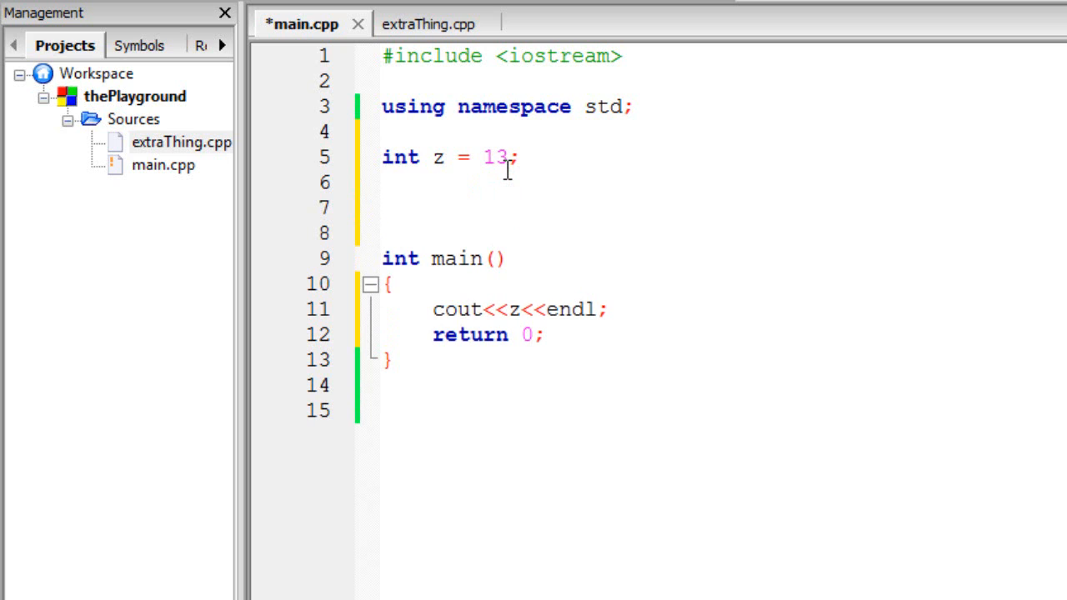
{"action": "type", "text": "vo"}
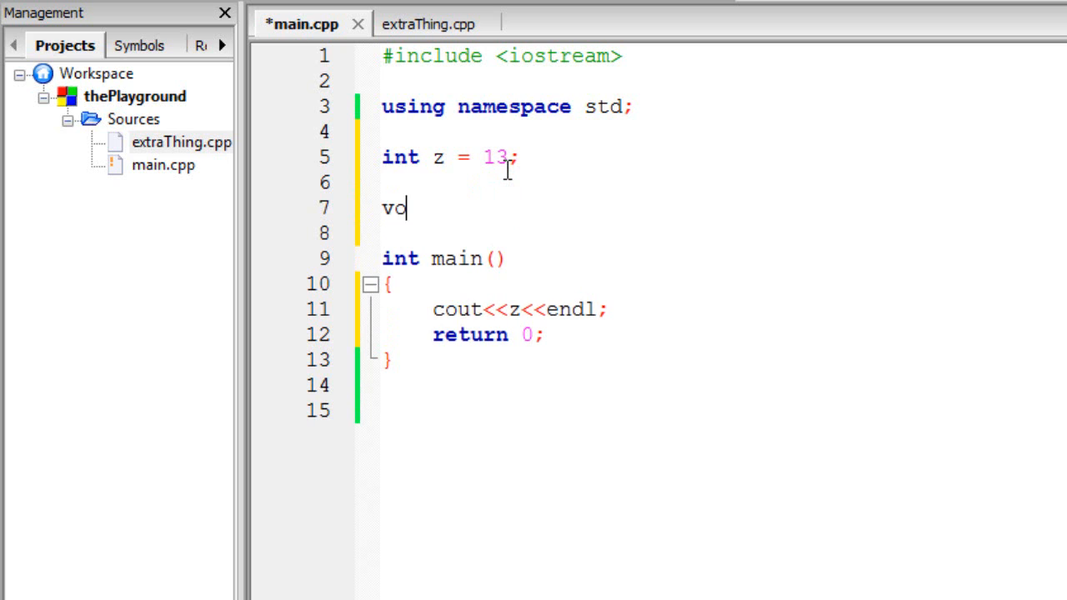
{"action": "type", "text": "id"}
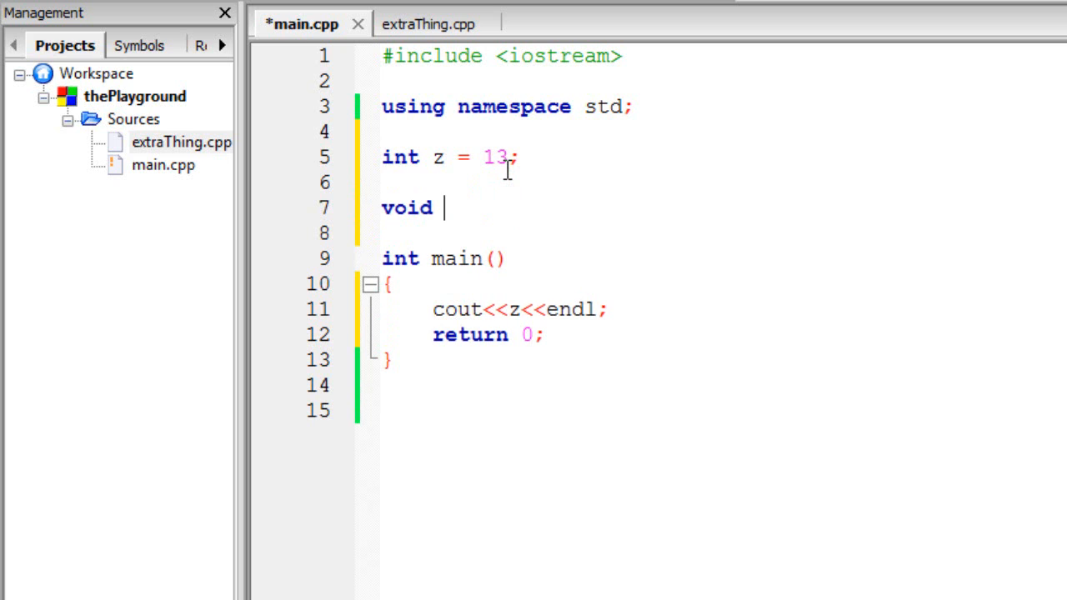
{"action": "type", "text": "pt(){"}
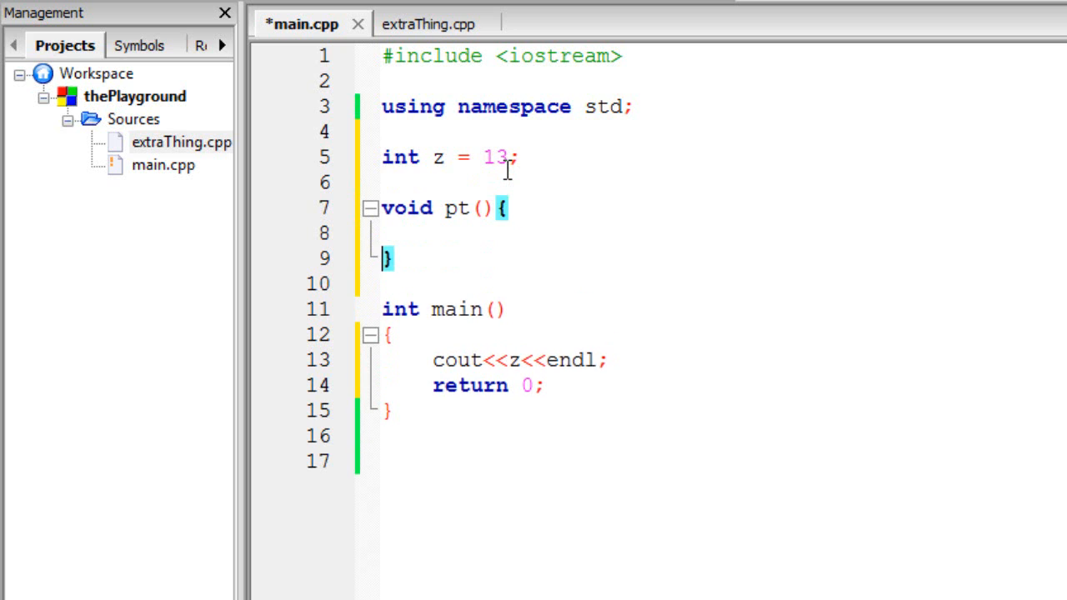
{"action": "type", "text": "cout<<z"}
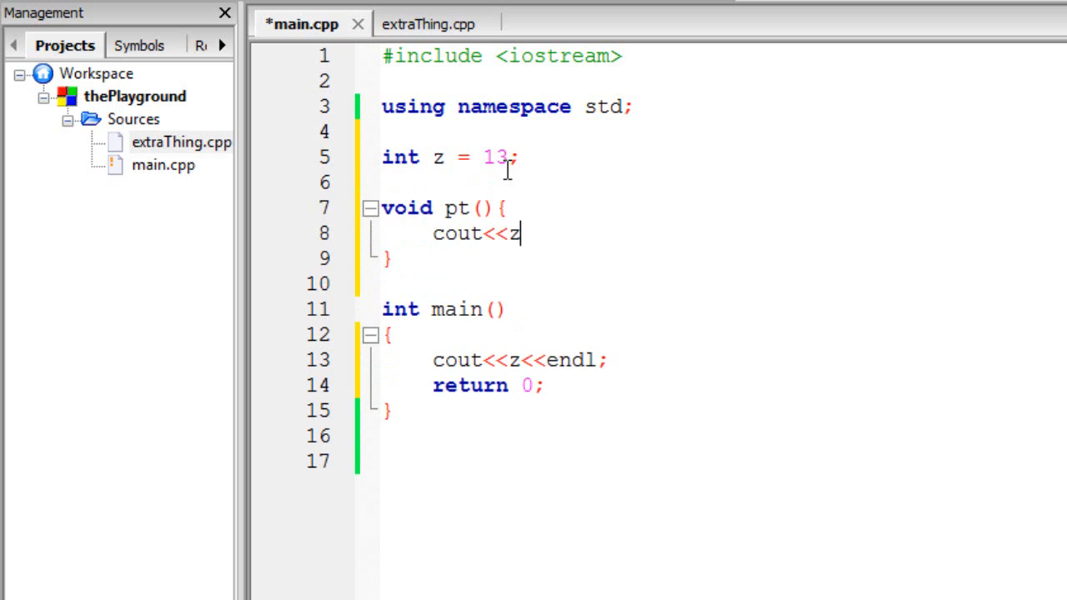
{"action": "type", "text": "<<endl;"}
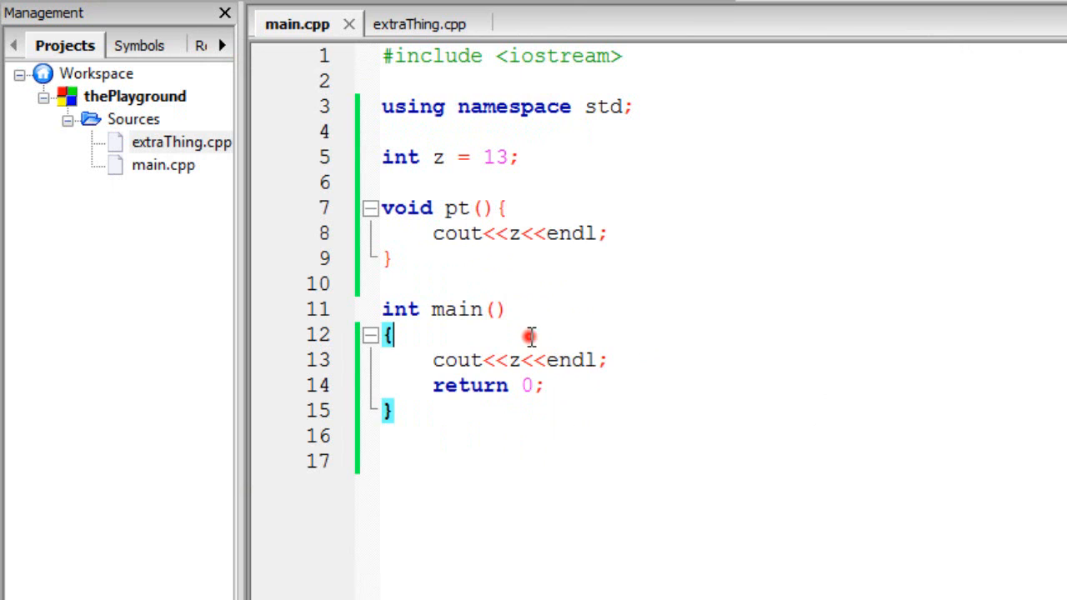
{"action": "type", "text": "pt"}
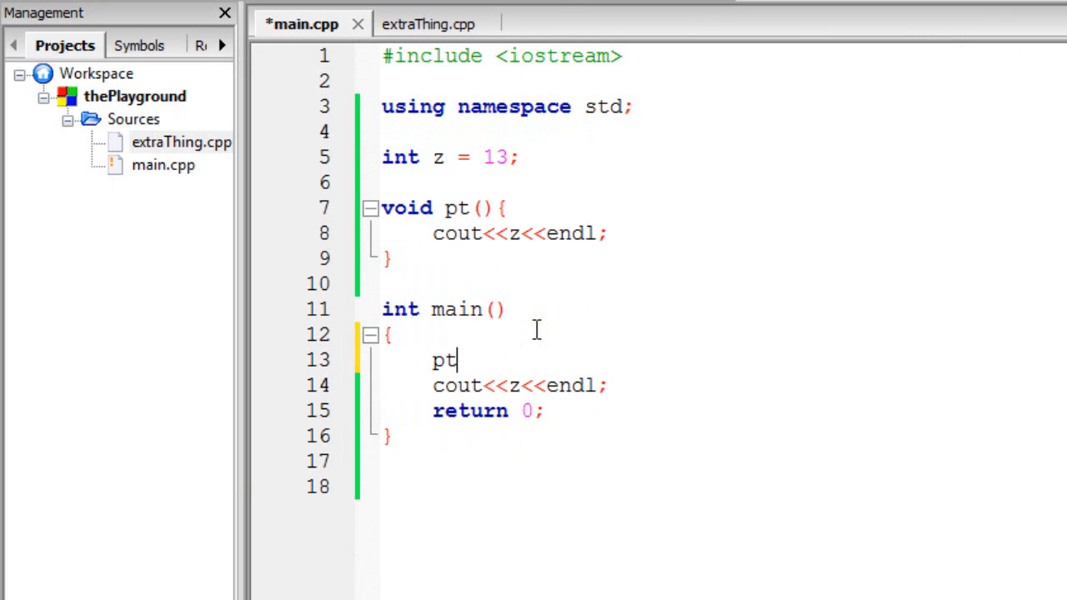
{"action": "type", "text": "();"}
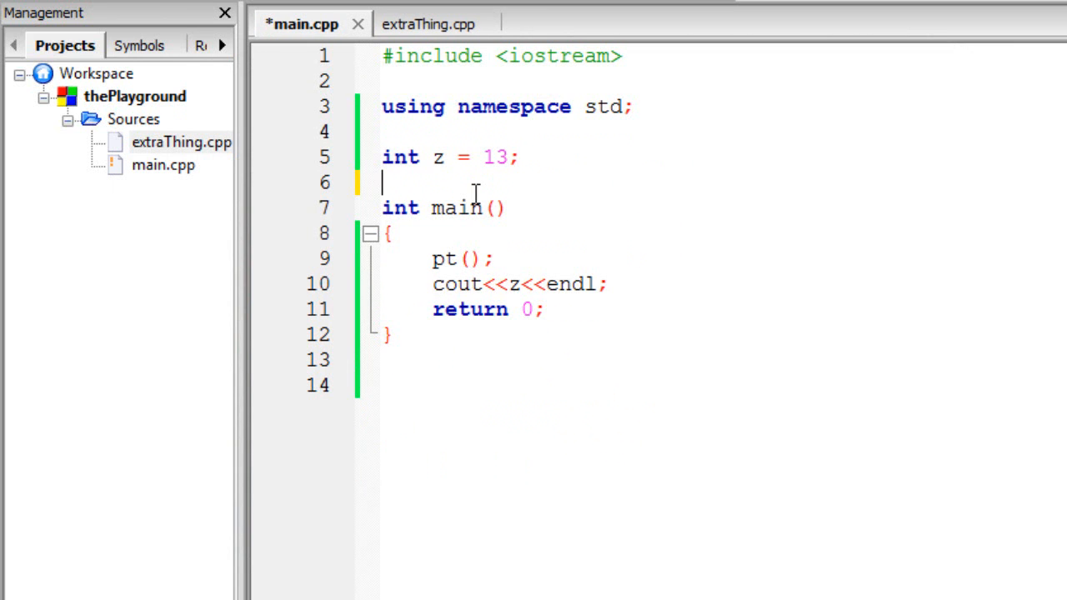
- In extraThing.cpp, write void simpleFunction() printing z with endl
{"action": "left_click", "coordinate": [428, 24]}
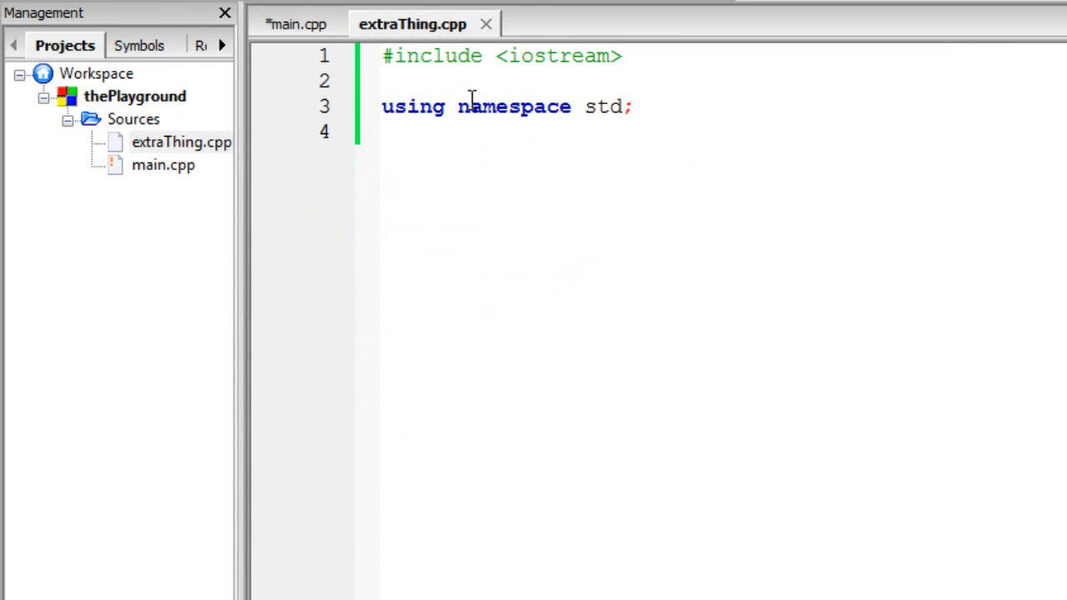
{"action": "key", "text": "Return"}
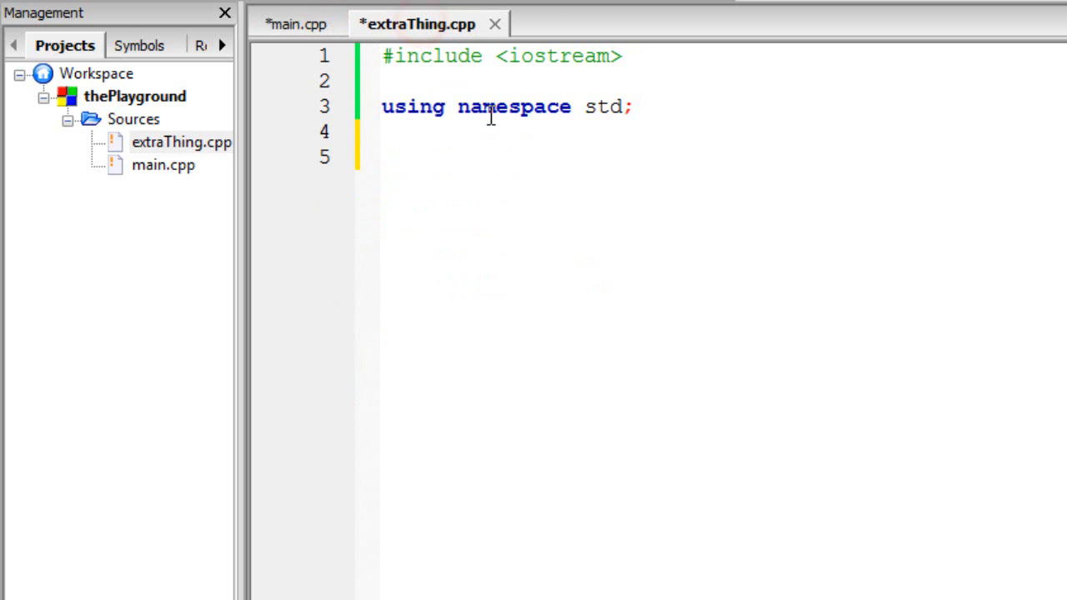
{"action": "type", "text": "void"}
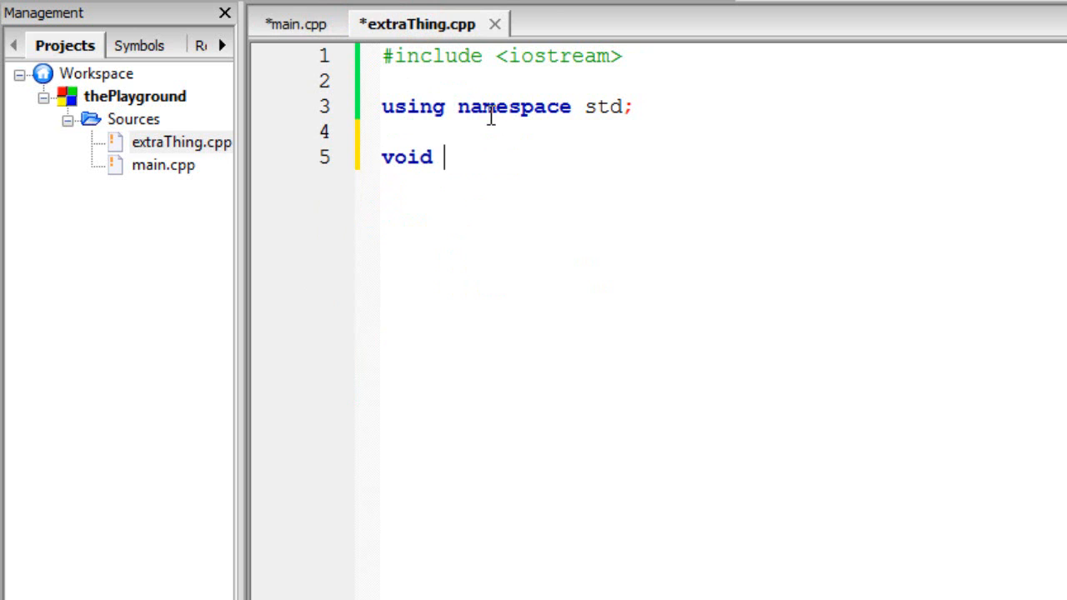
{"action": "type", "text": "simpleFunction(){"}
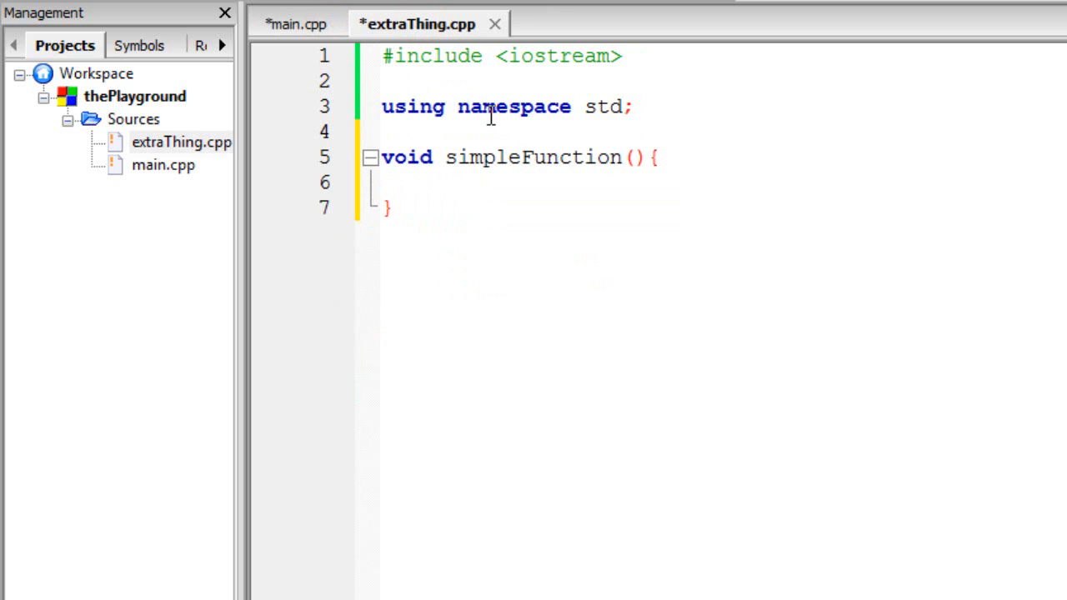
{"action": "type", "text": "cout<<z<<"}
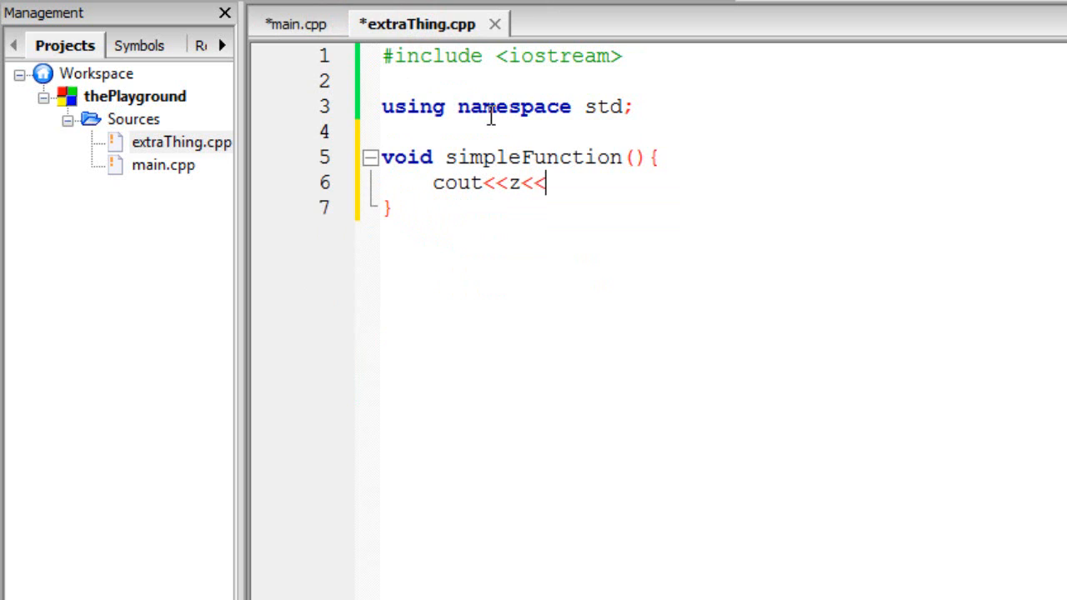
{"action": "type", "text": "endl;"}
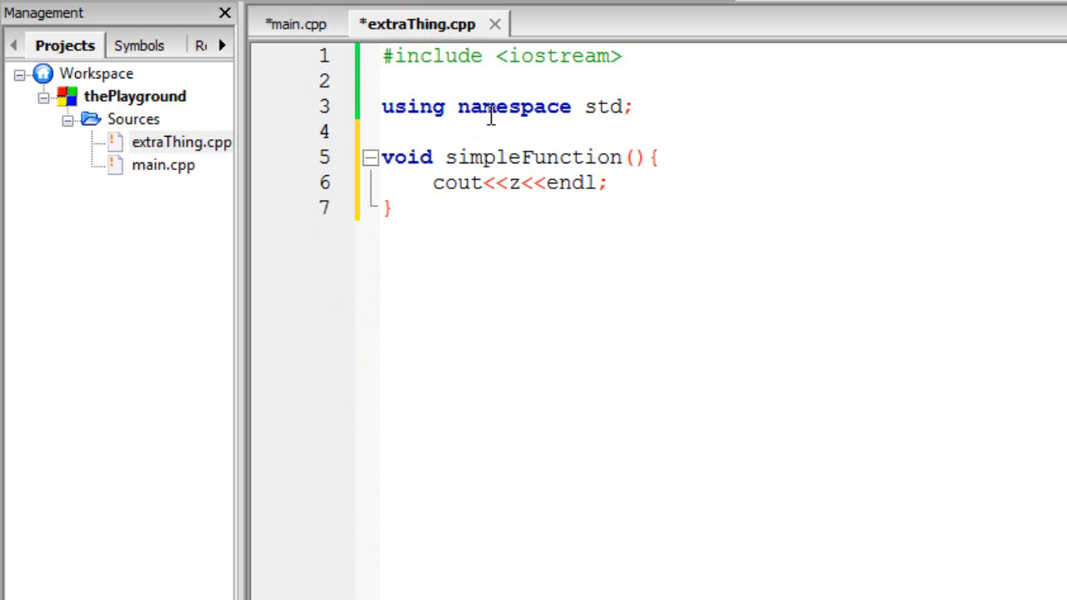
- Flip between the main.cpp and extraThing.cpp tabs, ending on extraThing.cpp
{"action": "left_click", "coordinate": [300, 24]}
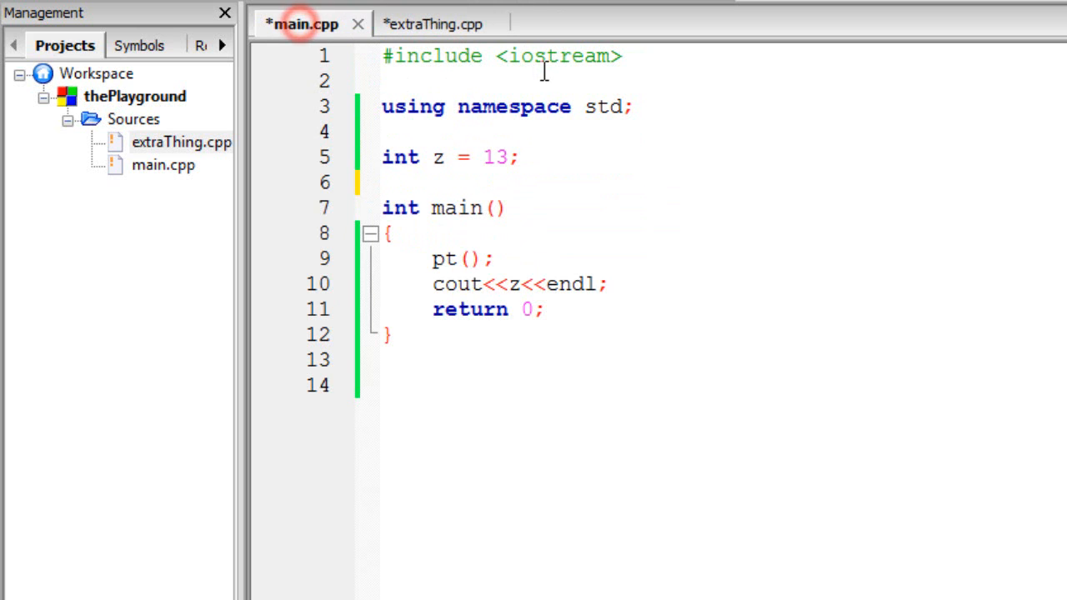
{"action": "left_click", "coordinate": [429, 23]}
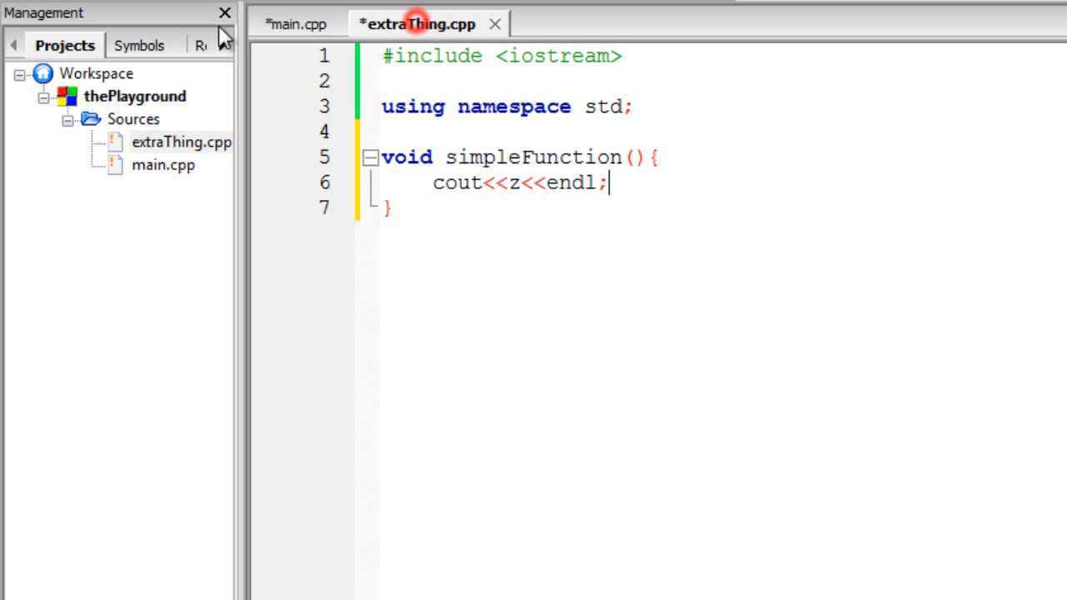
{"action": "left_click", "coordinate": [300, 23]}
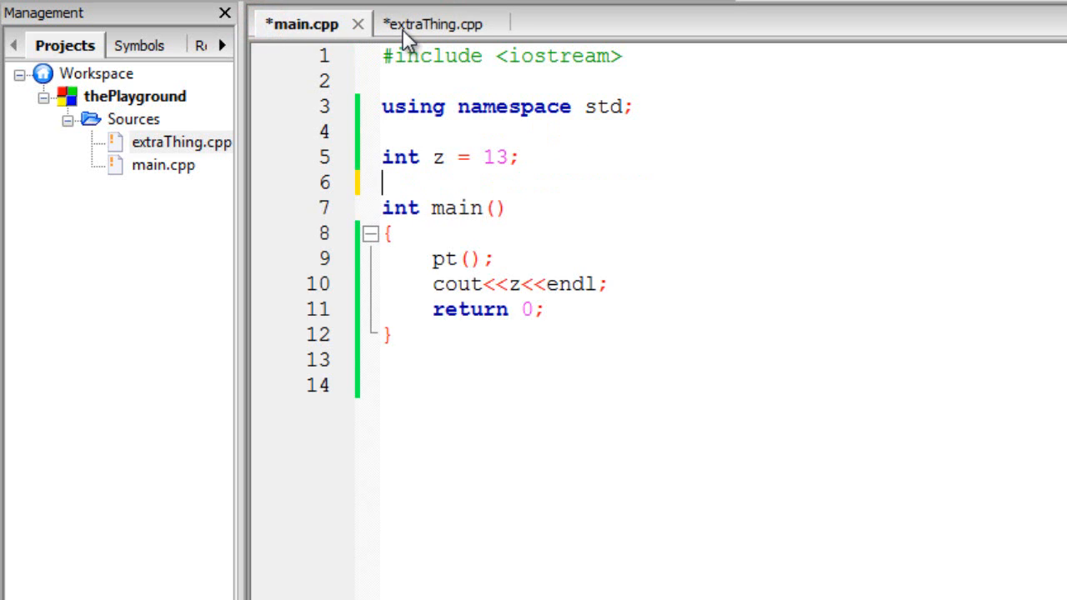
{"action": "left_click", "coordinate": [432, 24]}
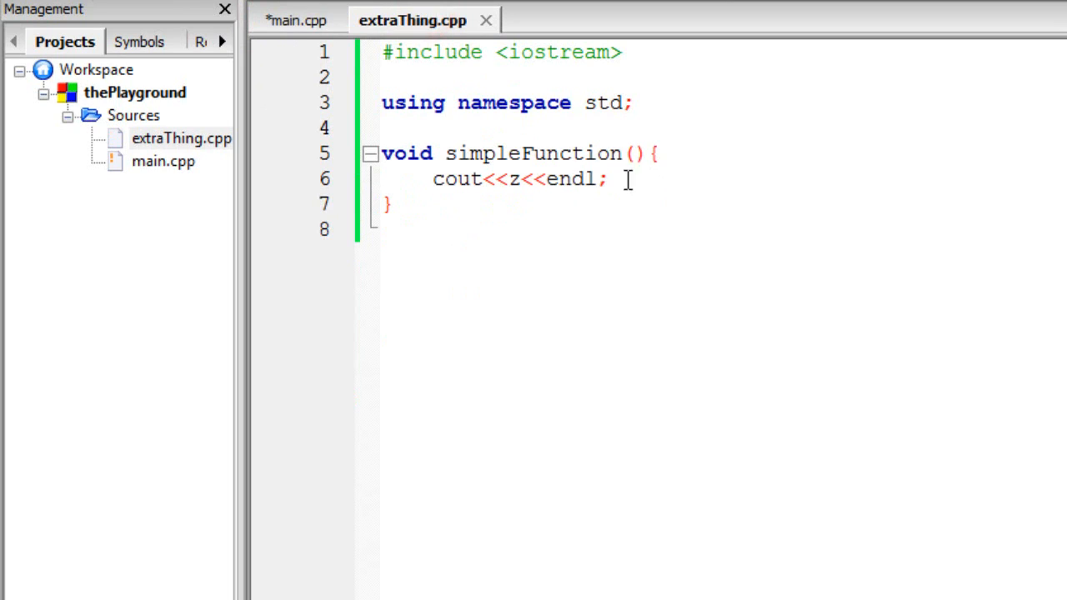
- Add a '//function prototypes' comment and void simpleFunction(); above main, and call simpleFunction() from main
{"action": "left_click", "coordinate": [641, 154]}
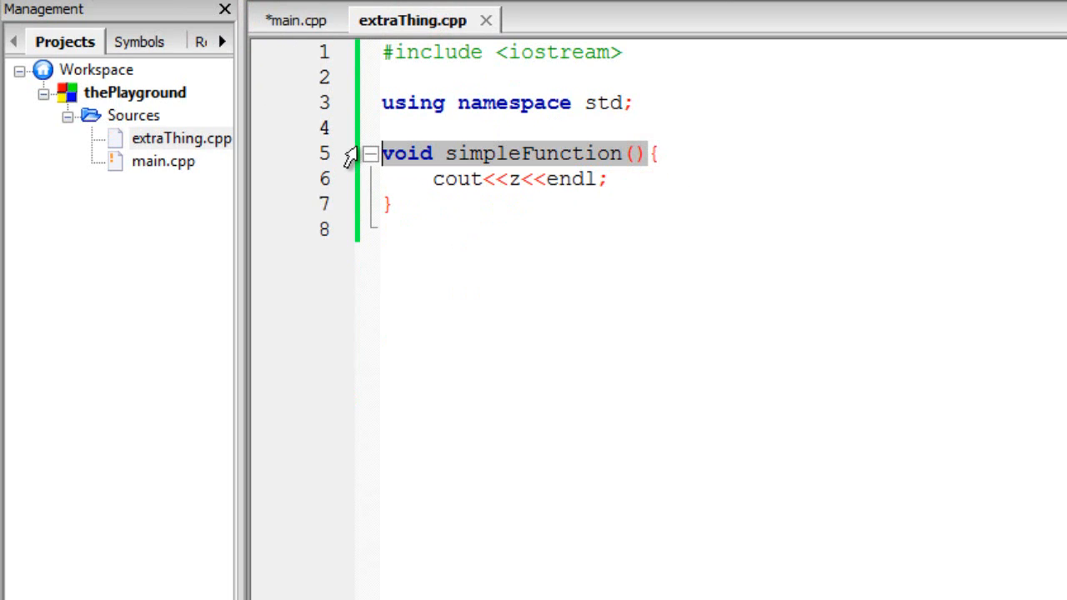
{"action": "left_click", "coordinate": [300, 20]}
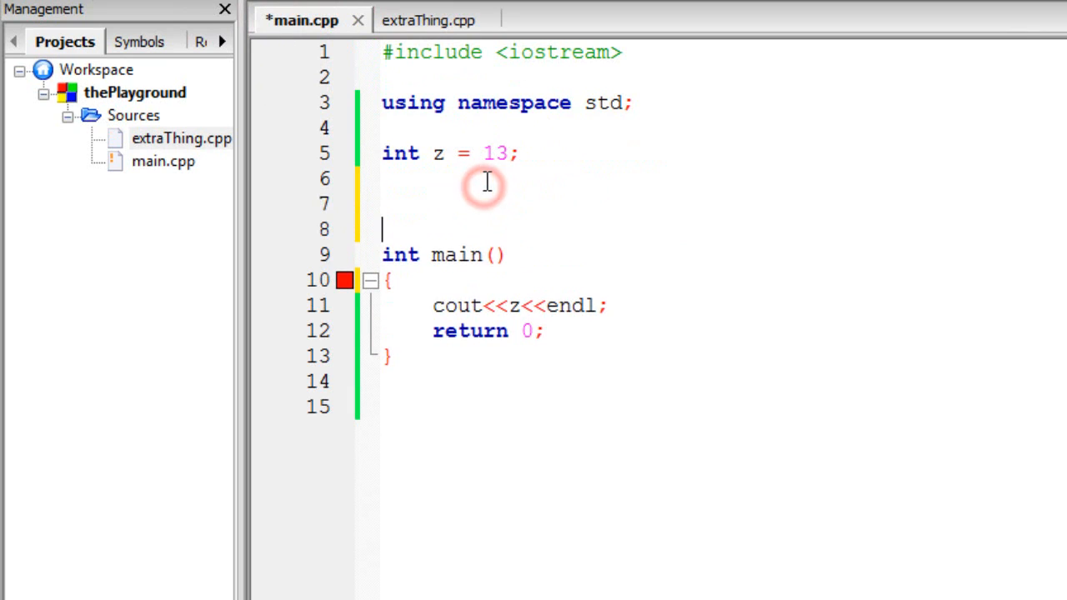
{"action": "type", "text": "//fu"}
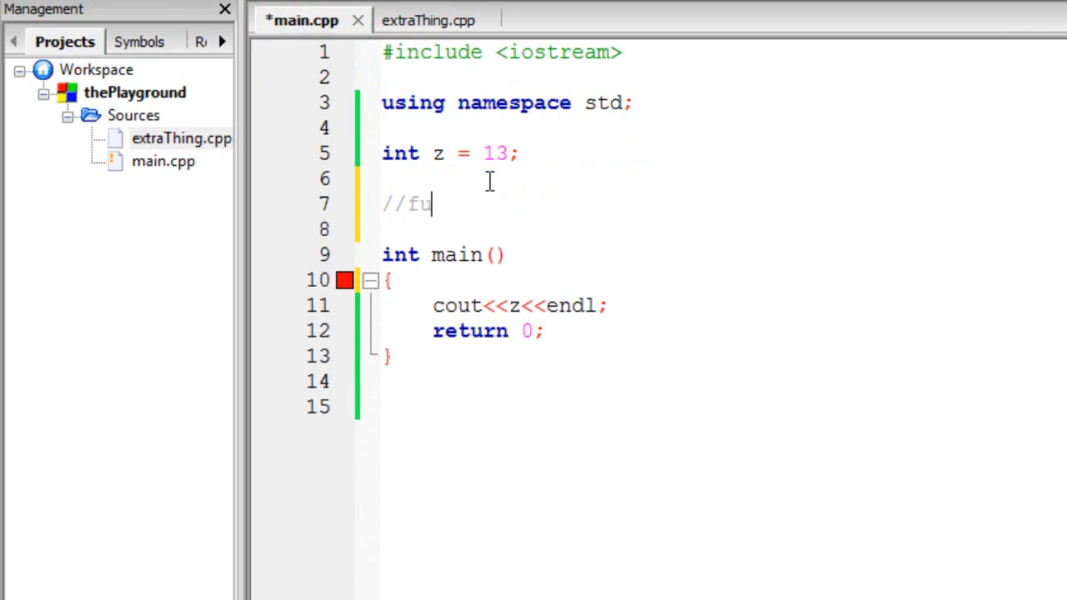
{"action": "type", "text": "nction prtotypes"}
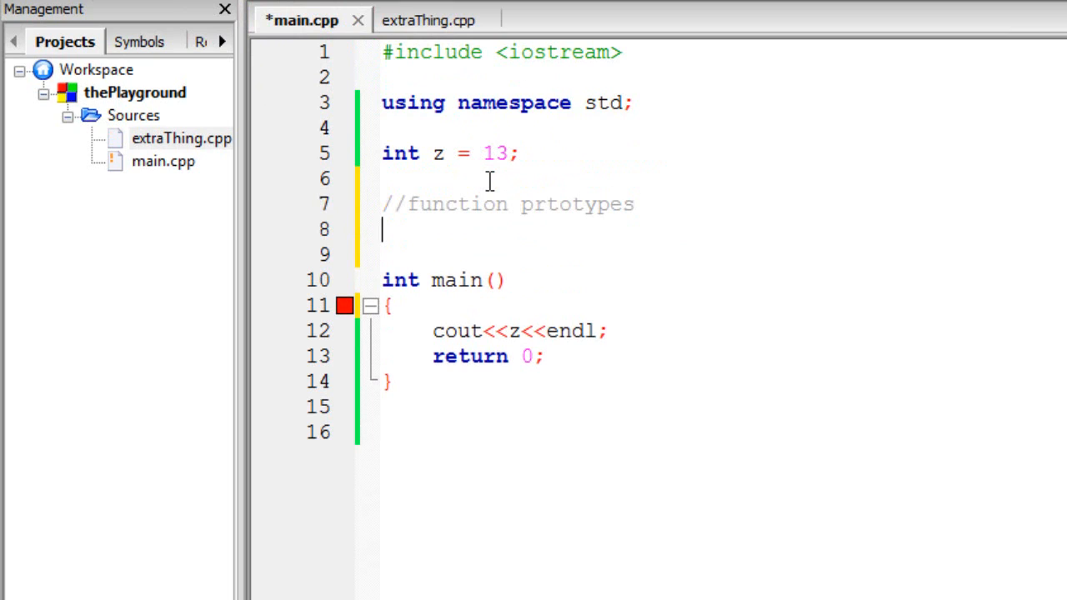
{"action": "type", "text": "void simpleFunction();"}
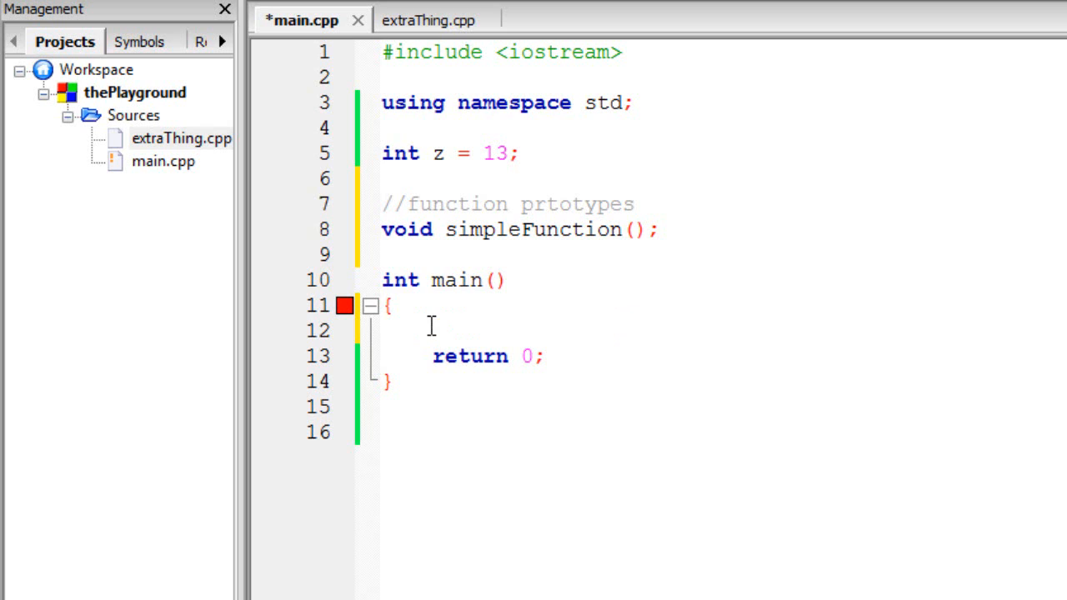
{"action": "type", "text": "sime"}
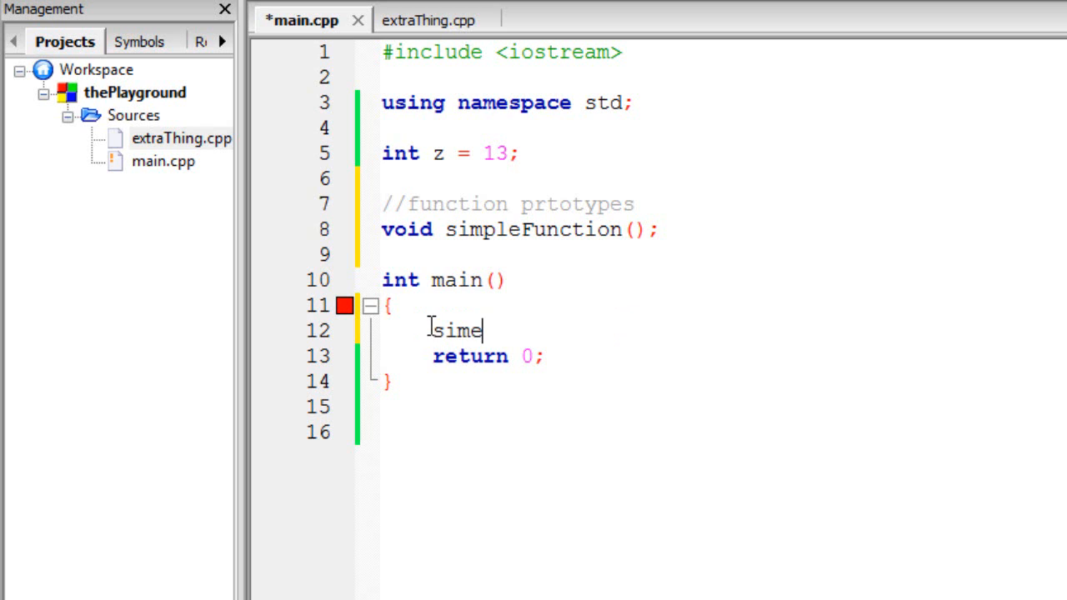
{"action": "type", "text": "pleFunction();"}
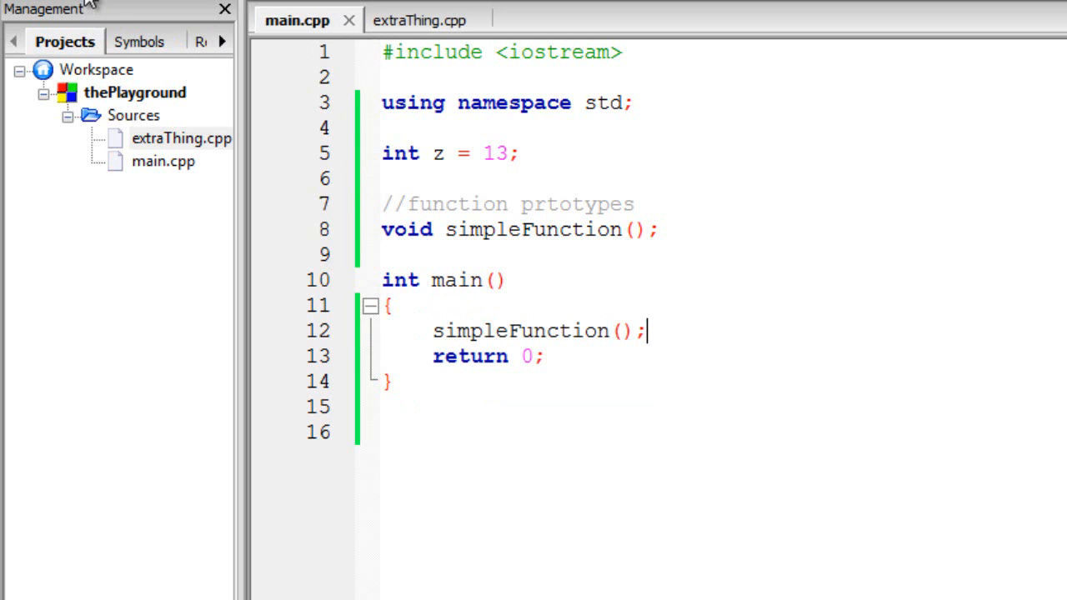
- Build the project and compare main.cpp with extraThing.cpp to inspect the error on the z line
{"action": "left_click", "coordinate": [418, 20]}
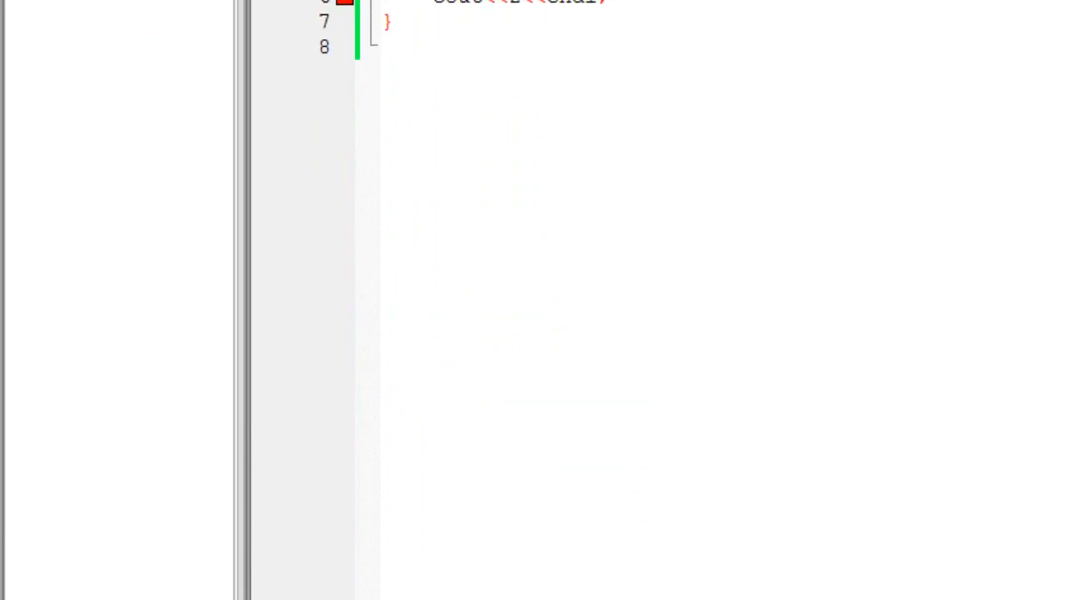
{"action": "left_click", "coordinate": [296, 27]}
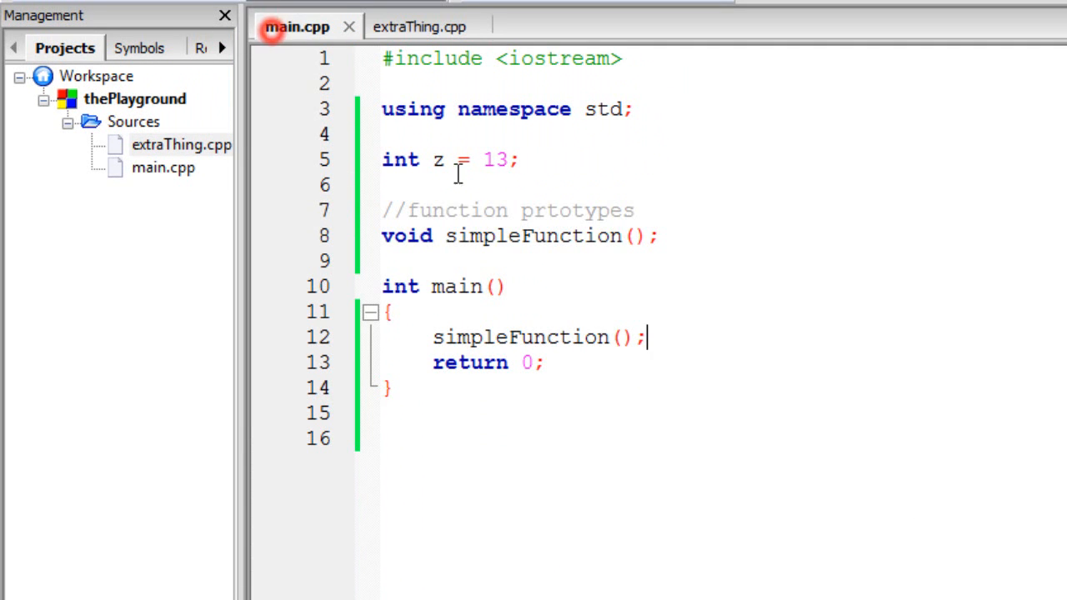
{"action": "left_click", "coordinate": [403, 26]}
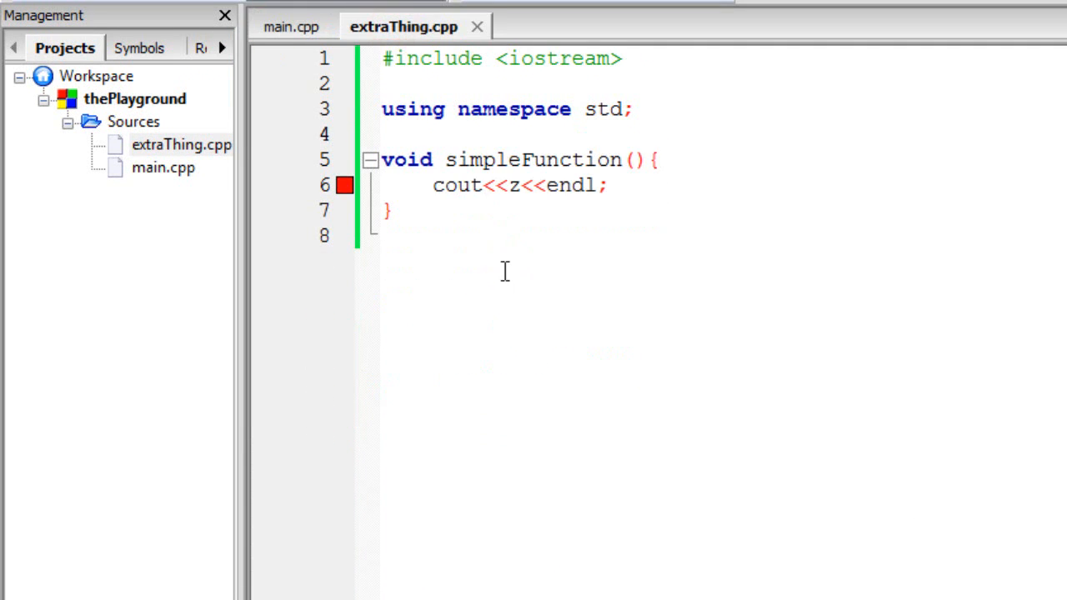
{"action": "mouse_move", "coordinate": [525, 261]}
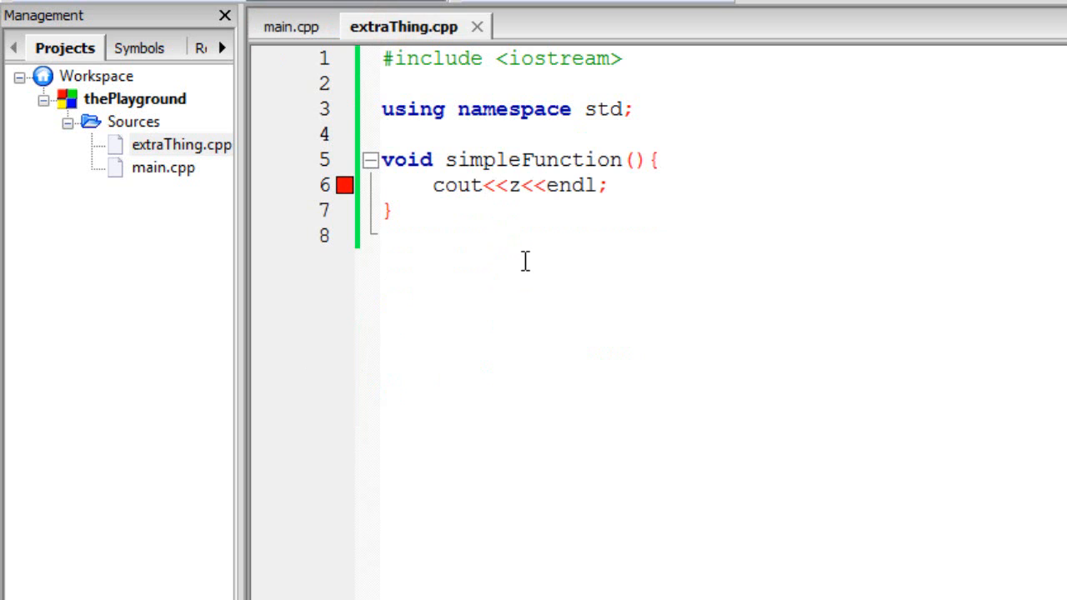
{"action": "left_click", "coordinate": [297, 26]}
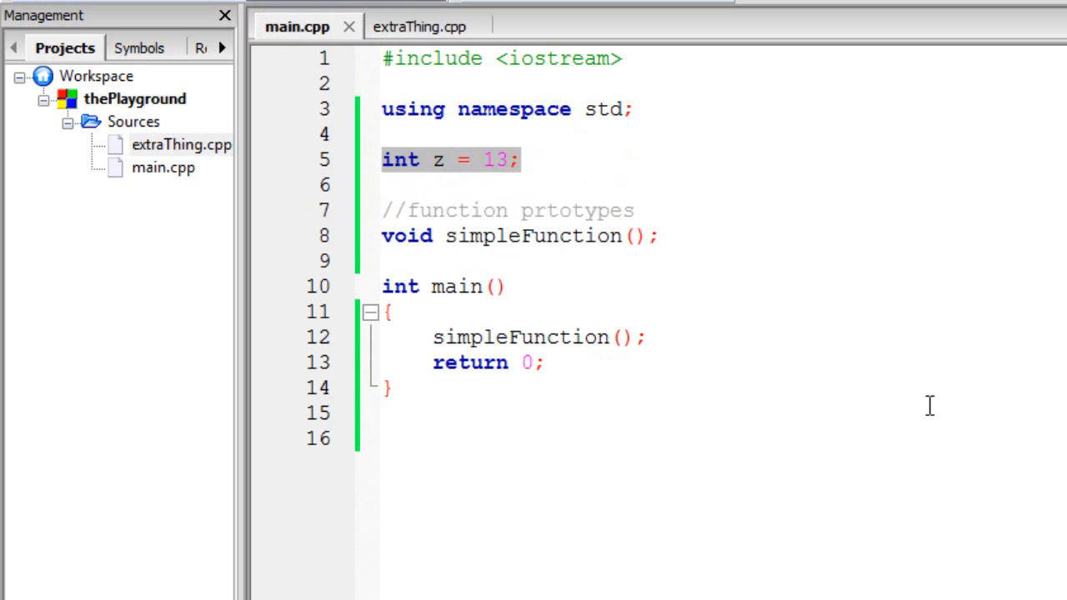
{"action": "mouse_move", "coordinate": [770, 357]}
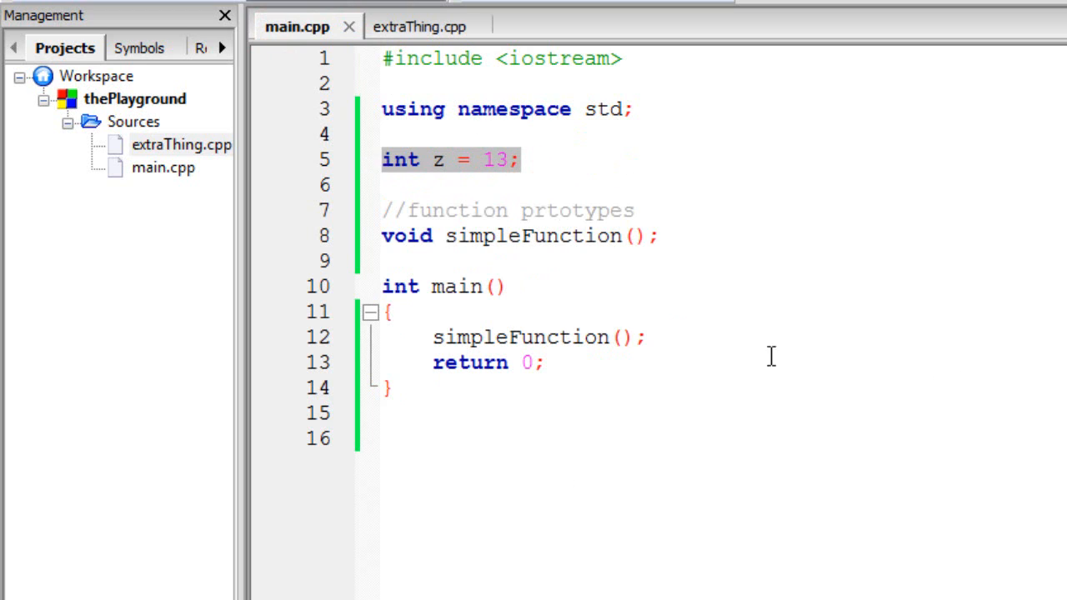
{"action": "mouse_move", "coordinate": [495, 254]}
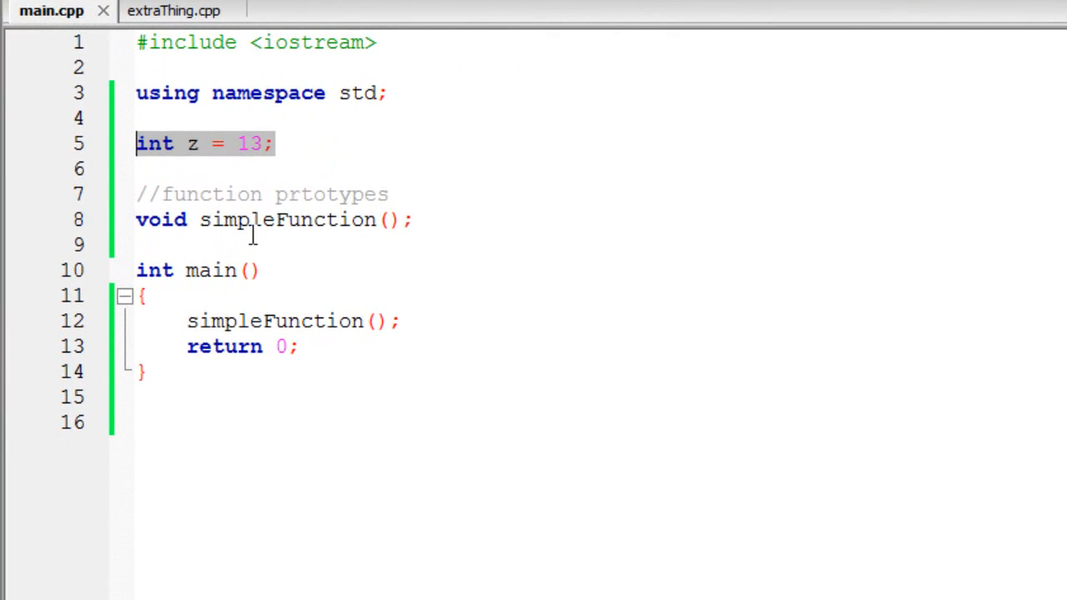
{"action": "left_click", "coordinate": [158, 10]}
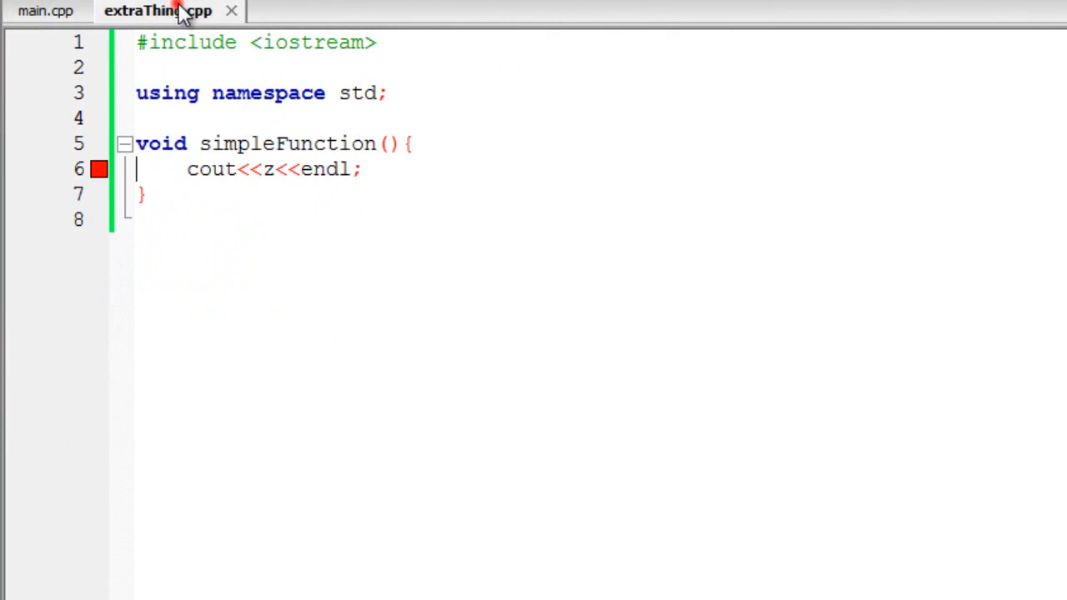
{"action": "mouse_move", "coordinate": [234, 150]}
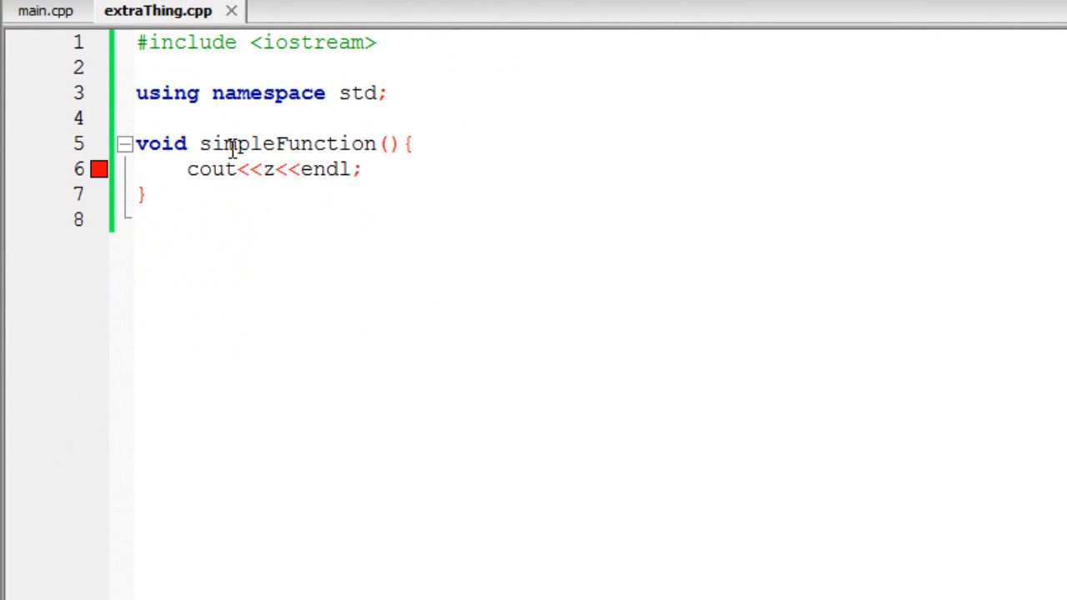
- In extraThing.cpp, declare extern int z; under an '//extern keyword' comment, then build and run
{"action": "key", "text": "Enter"}
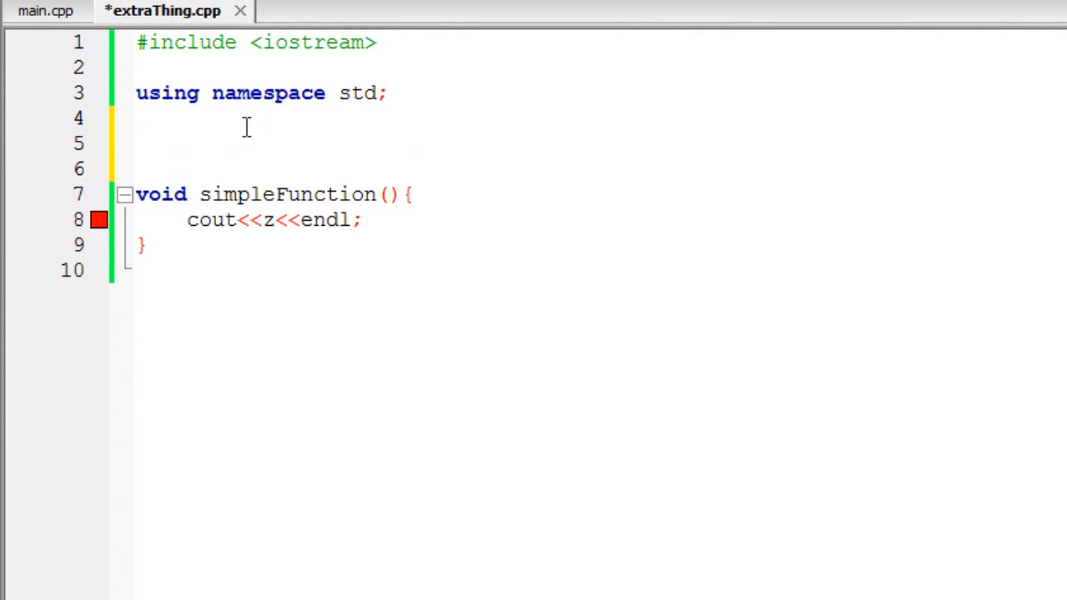
{"action": "type", "text": "//extre"}
{"action": "type", "text": "extern int z;"}
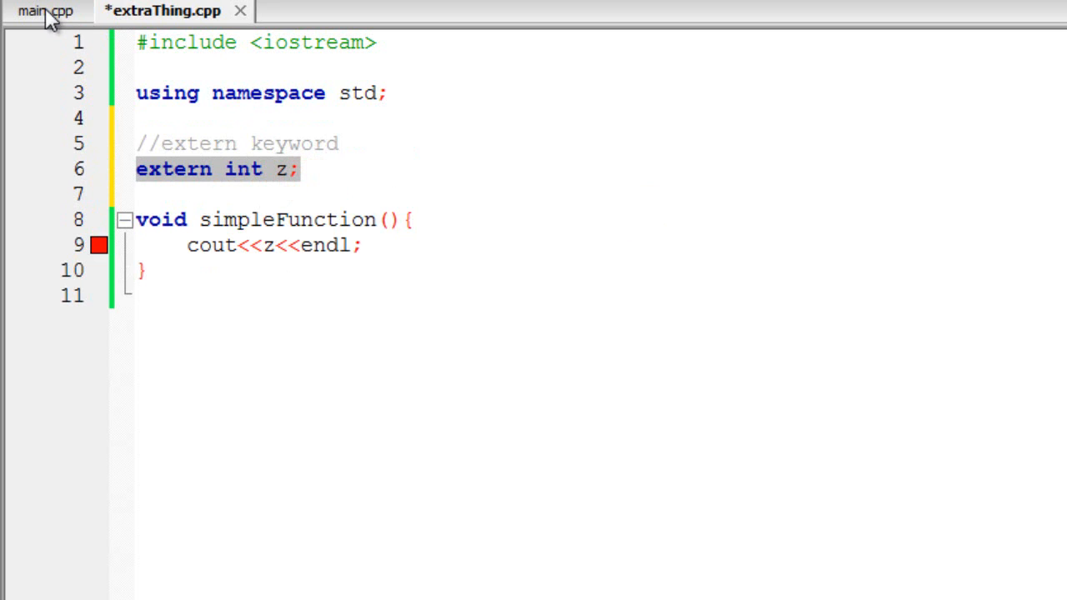
{"action": "left_click", "coordinate": [45, 11]}
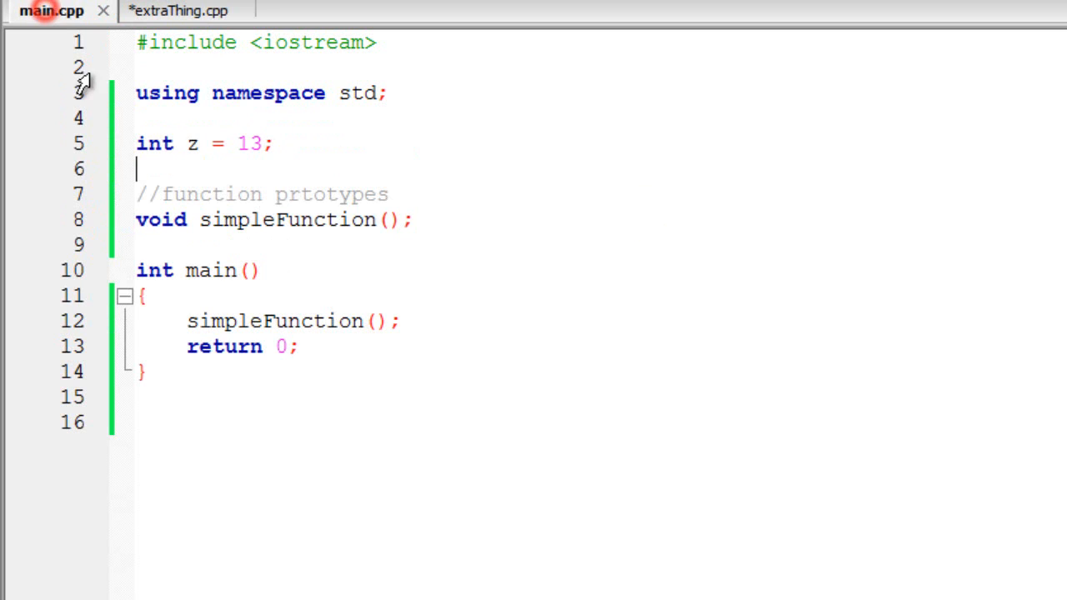
{"action": "left_click", "coordinate": [178, 11]}
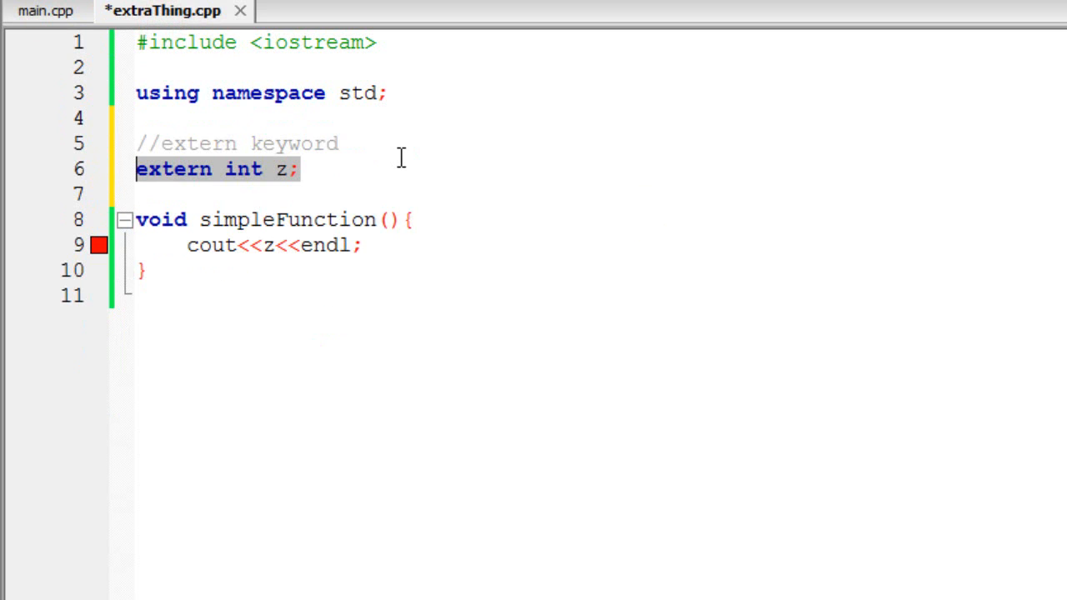
{"action": "left_click", "coordinate": [45, 10]}
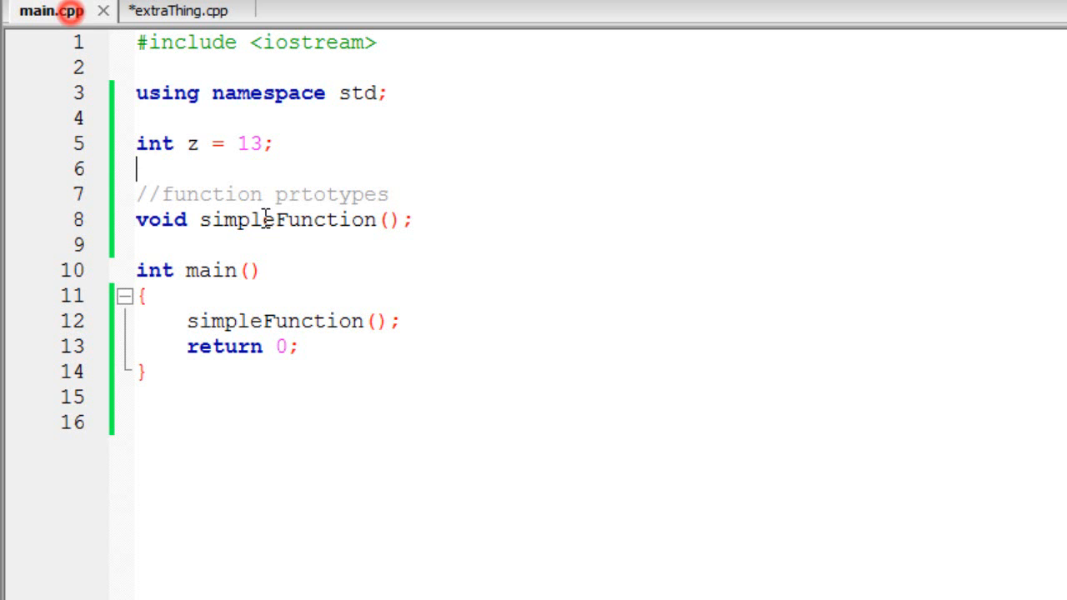
{"action": "left_click", "coordinate": [176, 11]}
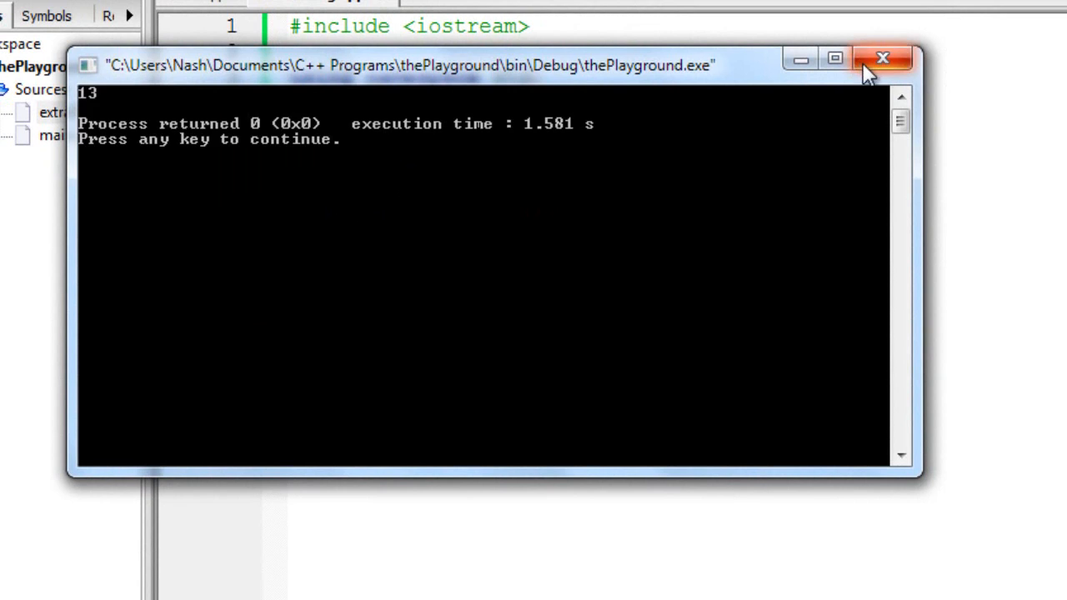
- Close the console window showing 13 and flip through the extraThing.cpp and main.cpp tabs
{"action": "left_click", "coordinate": [882, 58]}
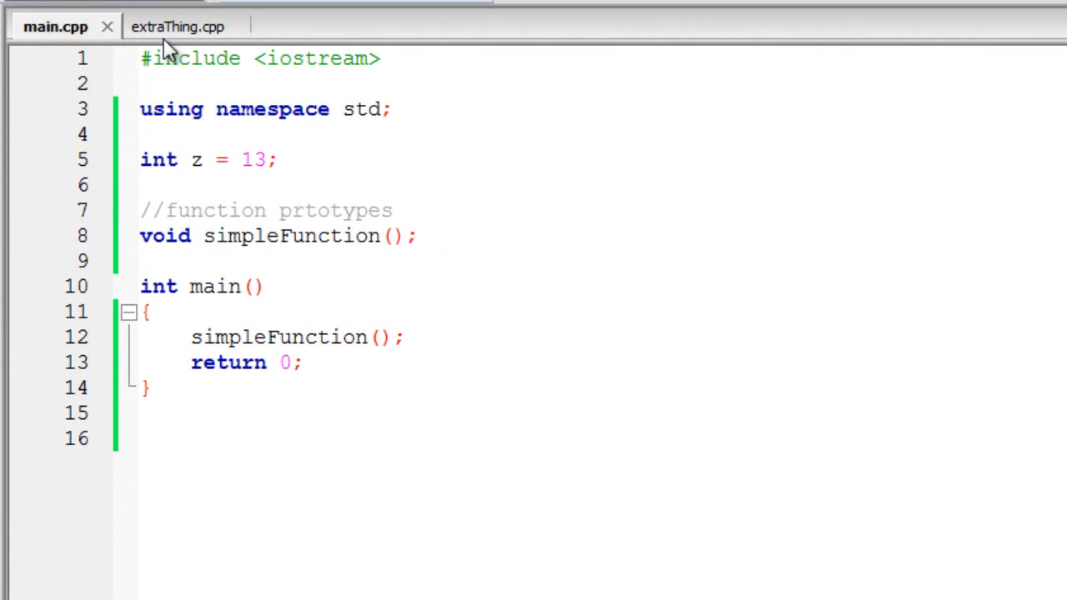
{"action": "left_click", "coordinate": [177, 26]}
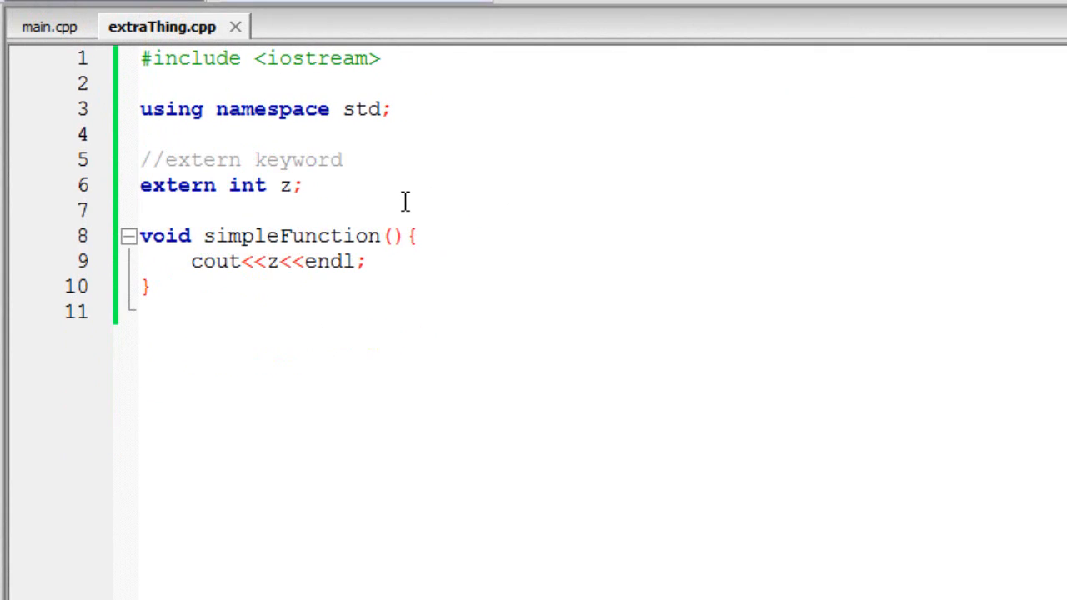
{"action": "left_click", "coordinate": [55, 26]}
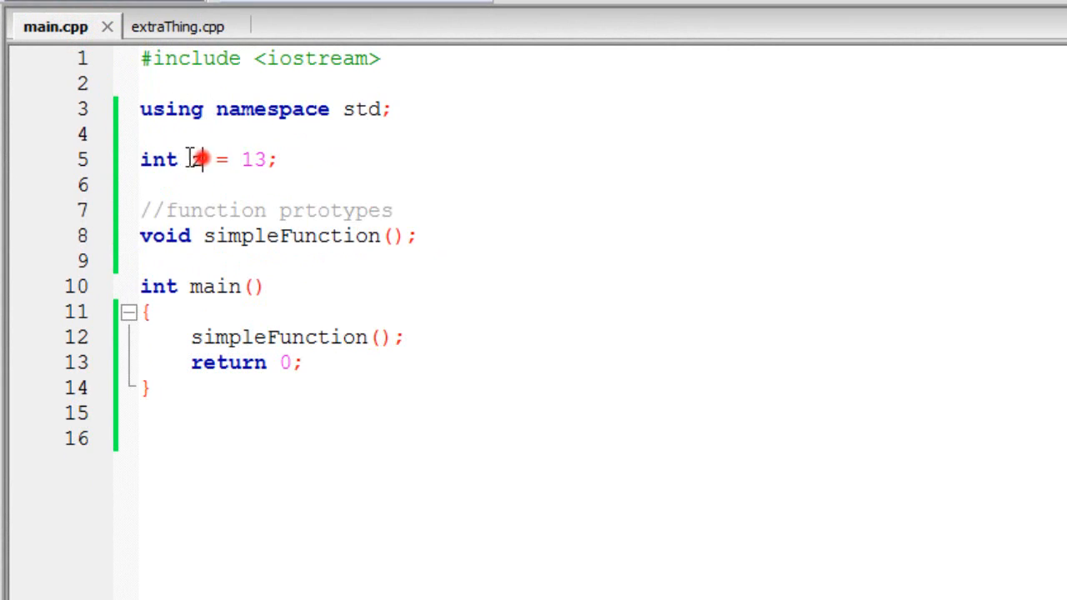
- Rename the global to count and print count with endl after simpleFunction() in main
{"action": "type", "text": "co"}
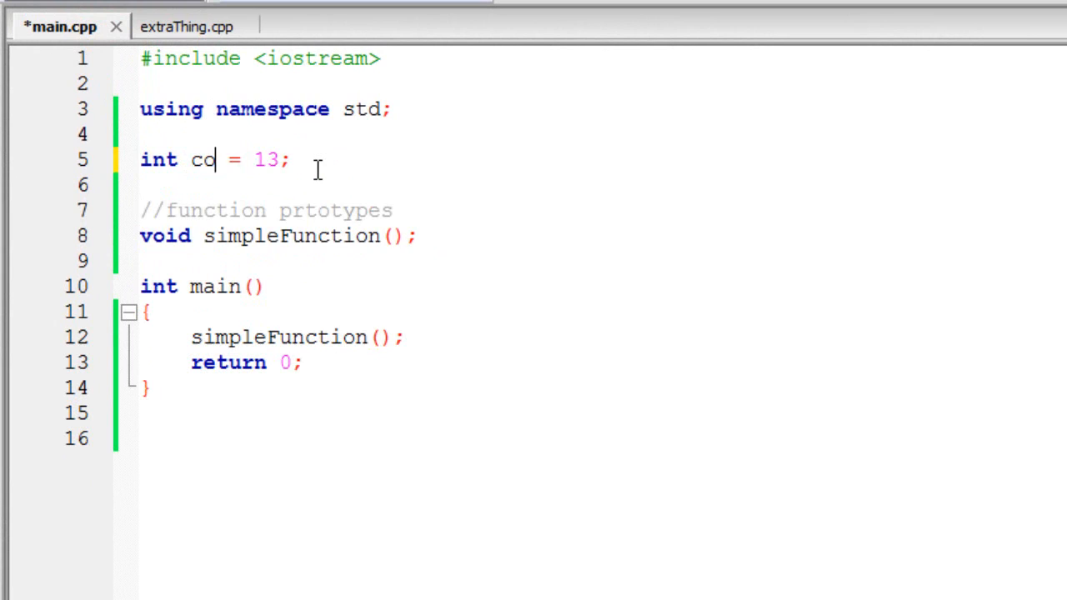
{"action": "type", "text": "unt"}
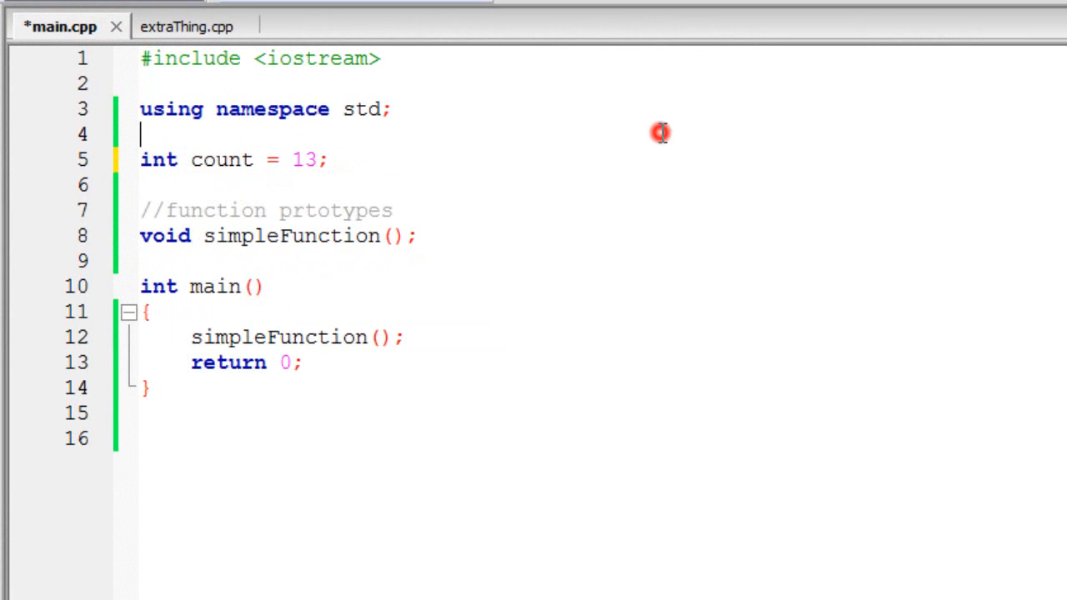
{"action": "mouse_move", "coordinate": [425, 351]}
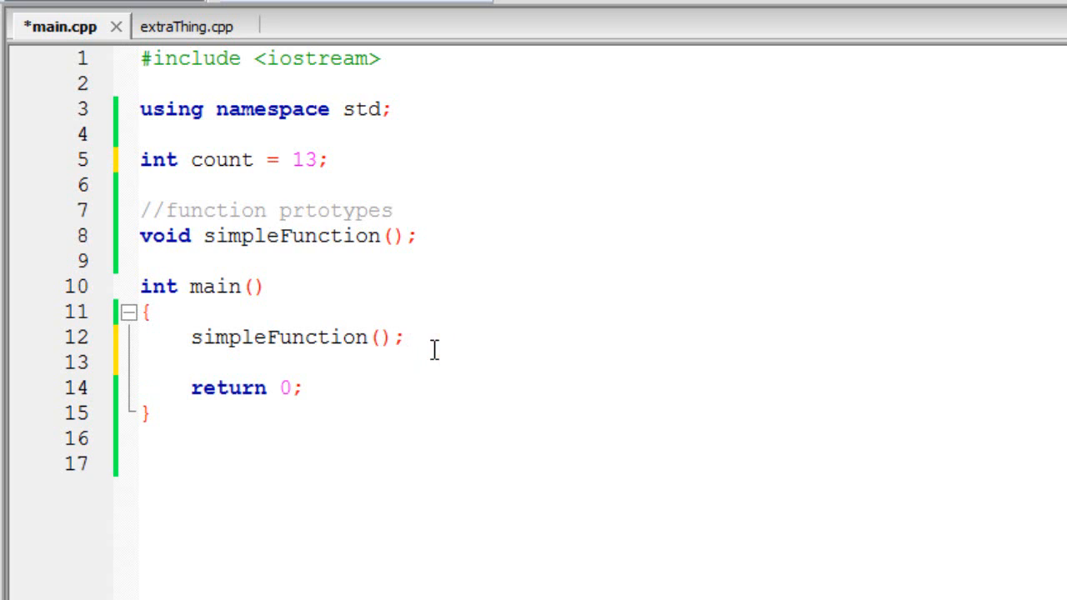
{"action": "type", "text": "co"}
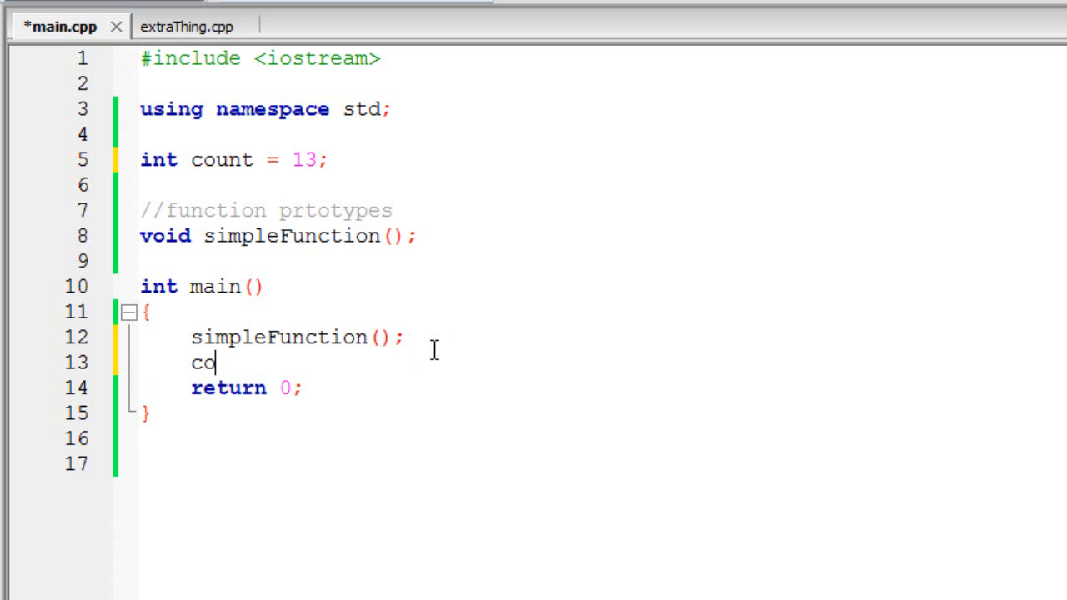
{"action": "type", "text": "ut<<count<endl;"}
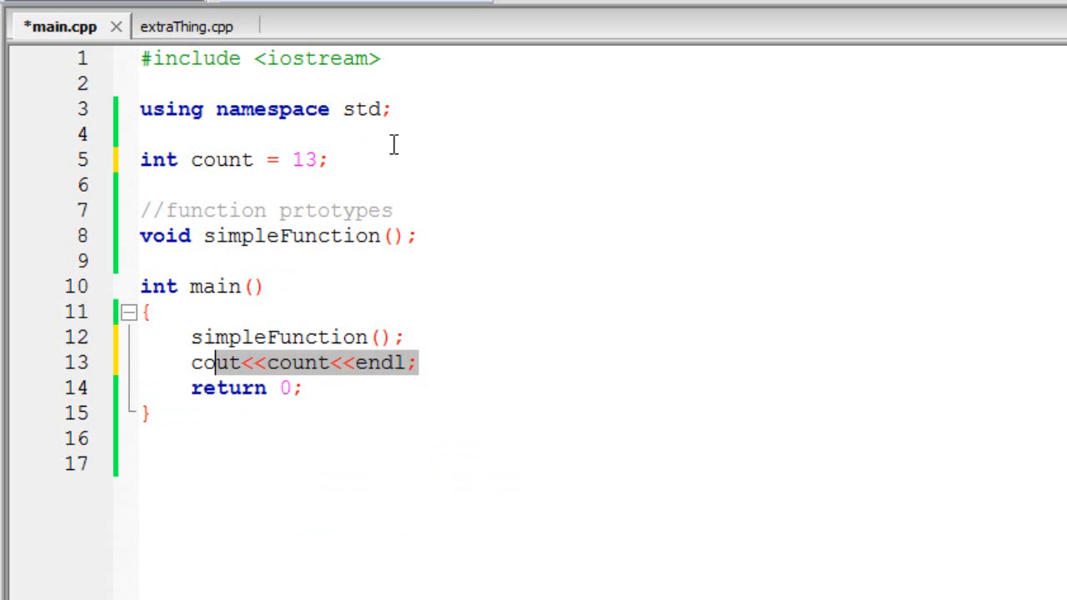
{"action": "left_click", "coordinate": [185, 26]}
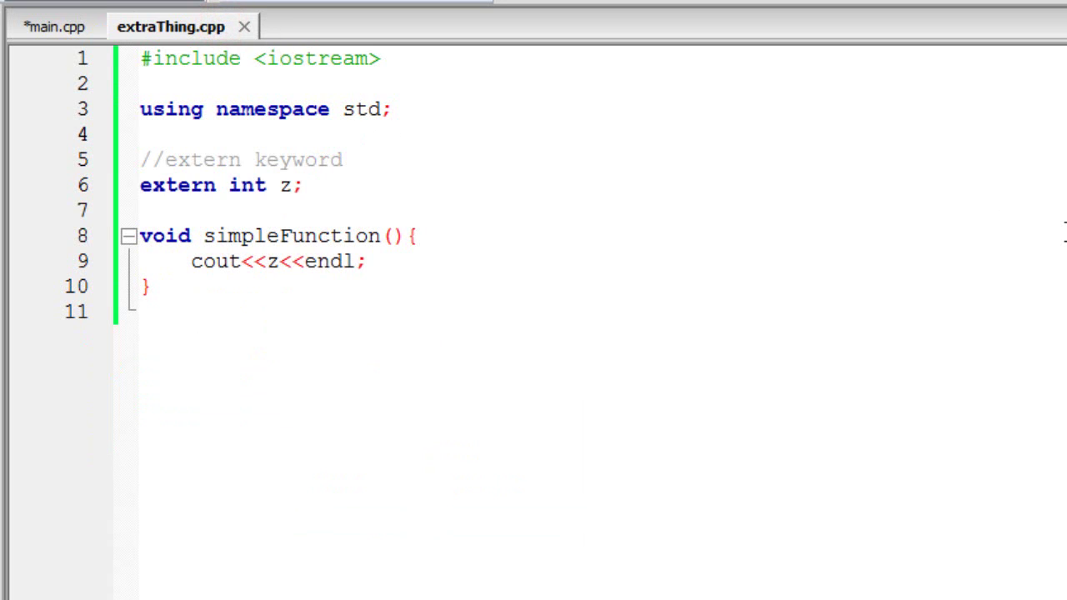
- In extraThing.cpp, replace extern int z; with int count; and print count in simpleFunction
{"action": "left_click", "coordinate": [58, 26]}
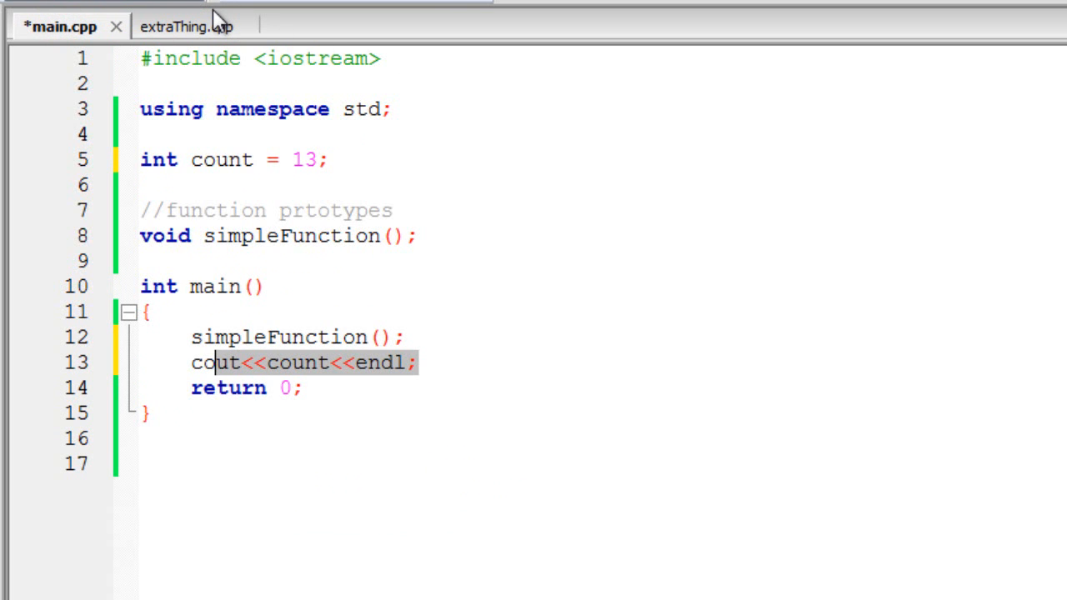
{"action": "left_click", "coordinate": [185, 26]}
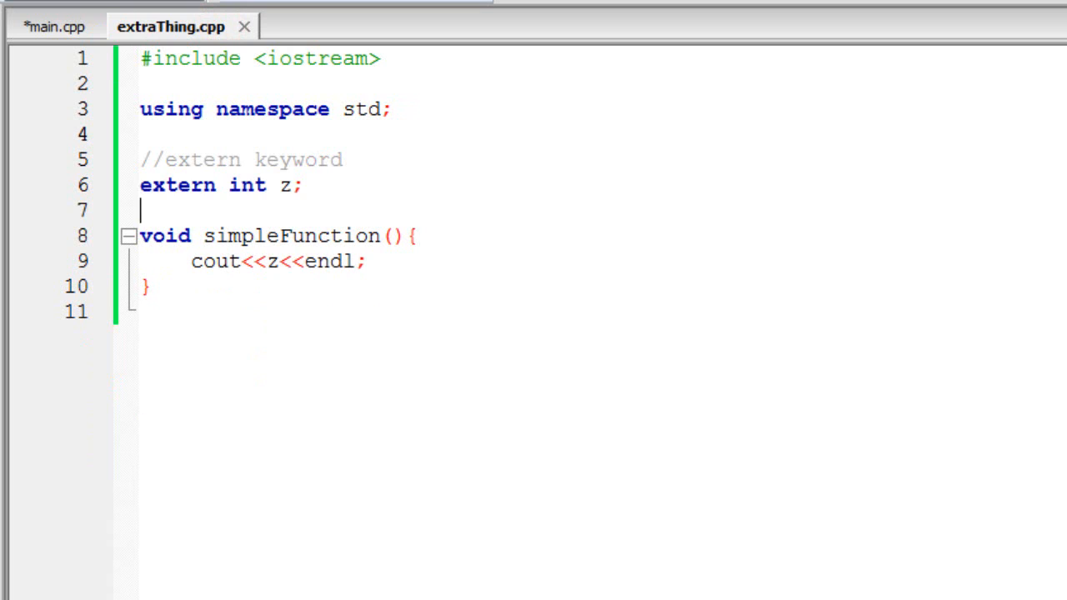
{"action": "mouse_move", "coordinate": [286, 196]}
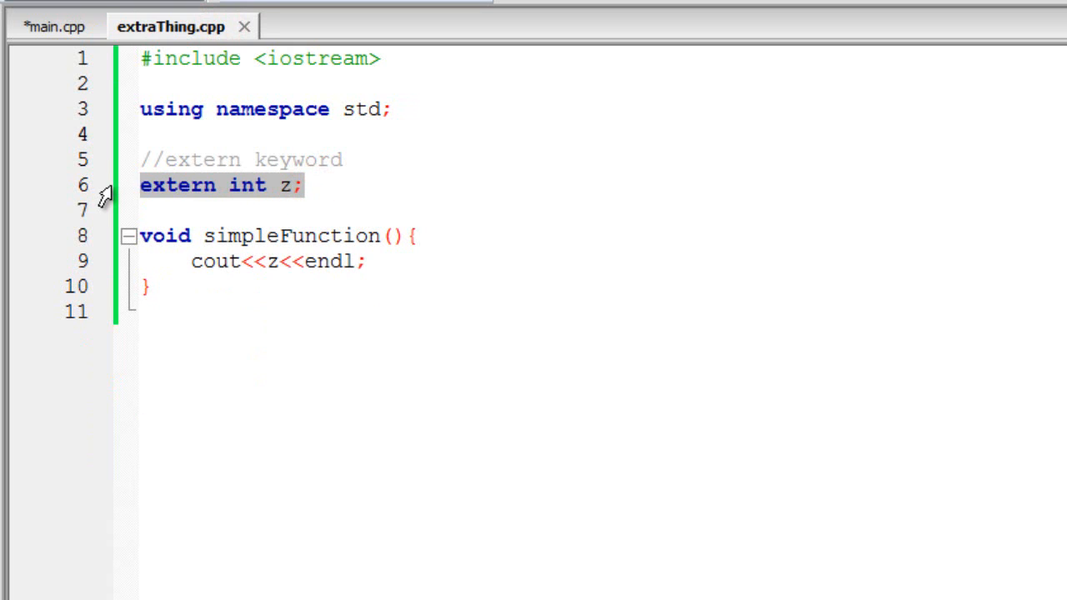
{"action": "type", "text": "int count;"}
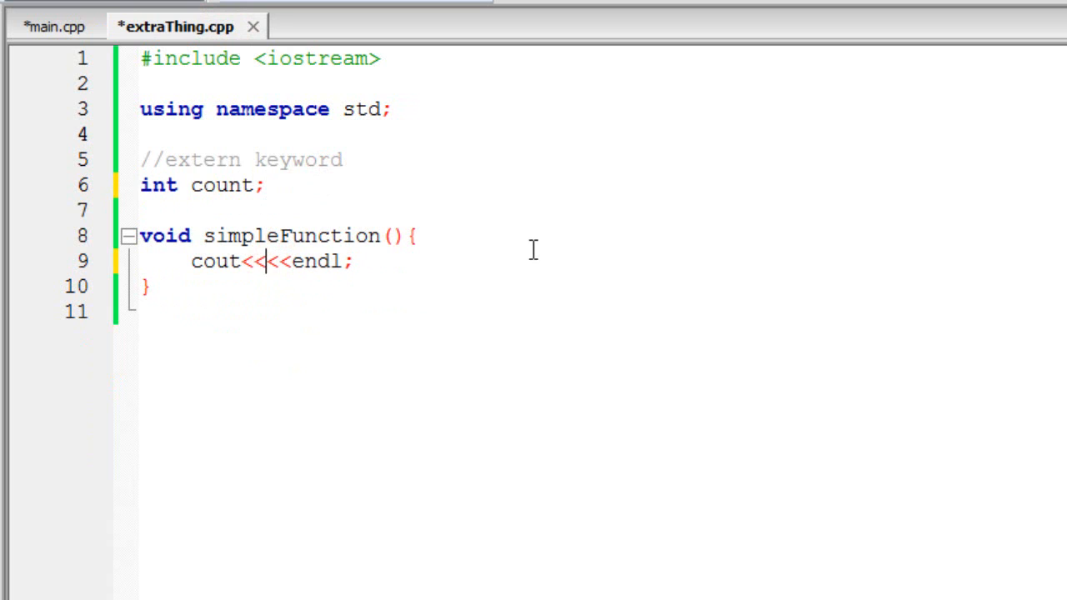
{"action": "type", "text": "count"}
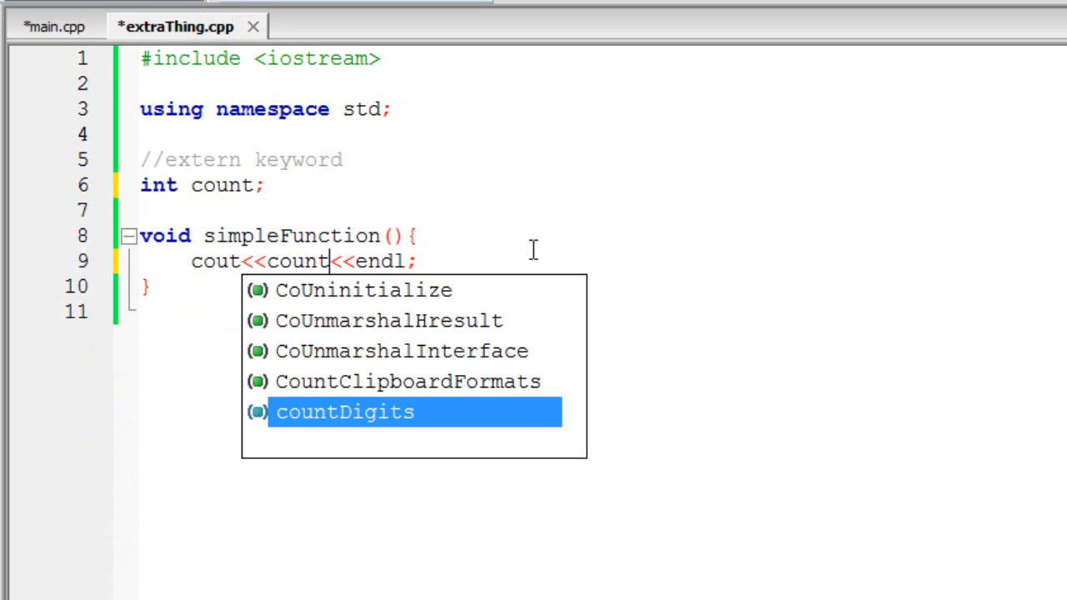
{"action": "left_click", "coordinate": [54, 26]}
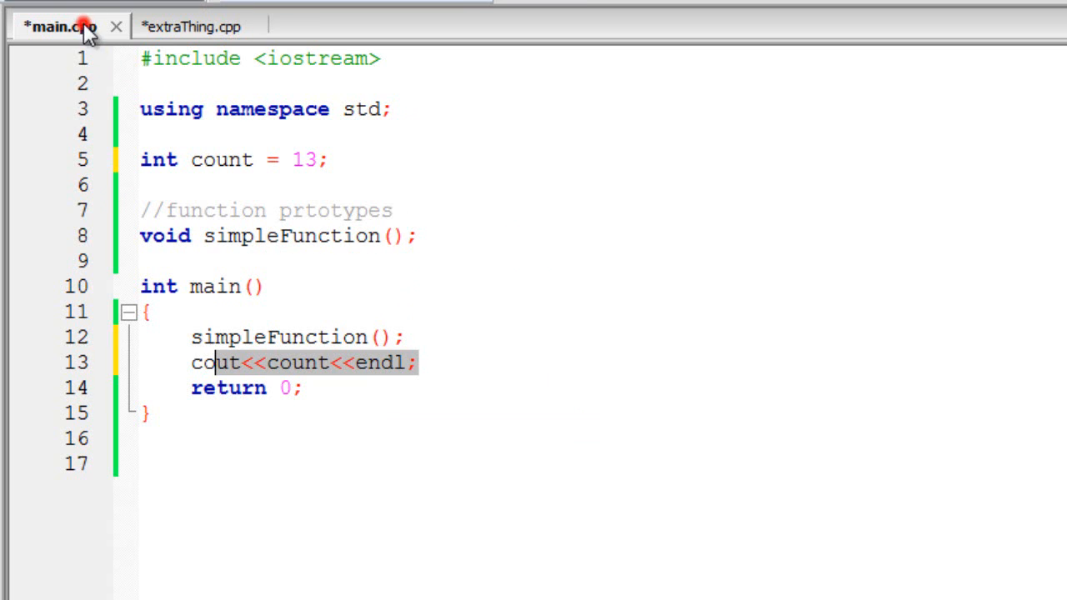
- Build the project and compare the count declarations in main.cpp and extraThing.cpp
{"action": "left_click", "coordinate": [190, 26]}
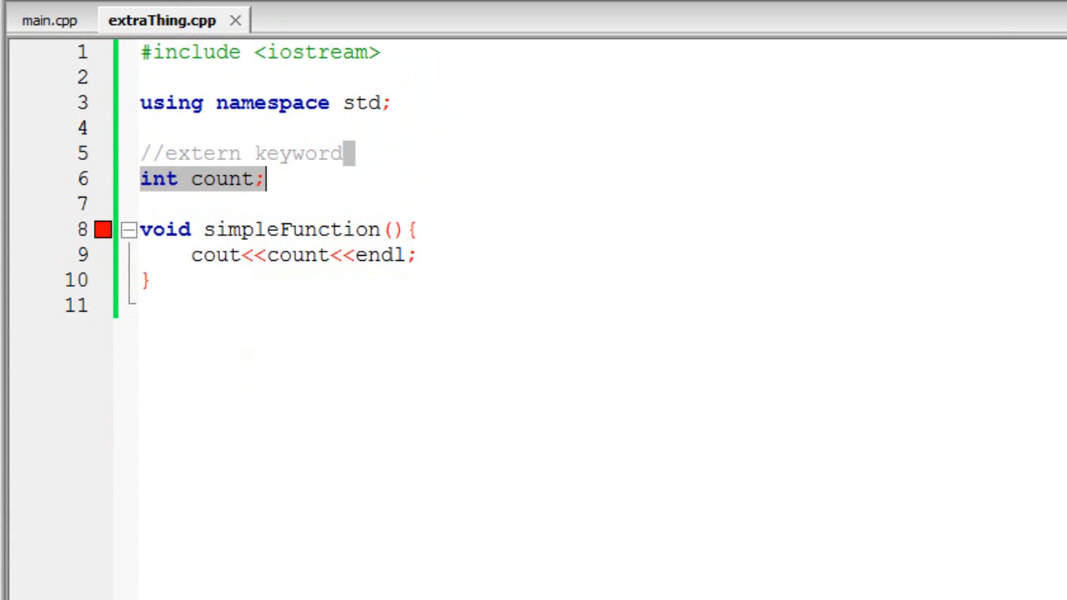
{"action": "left_click", "coordinate": [55, 19]}
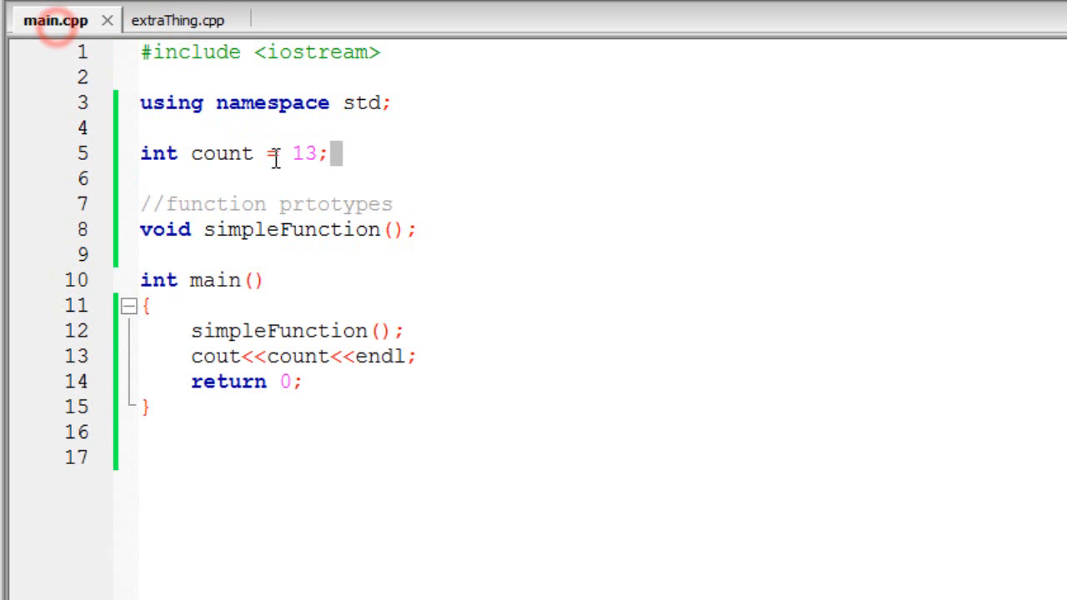
{"action": "left_click", "coordinate": [141, 178]}
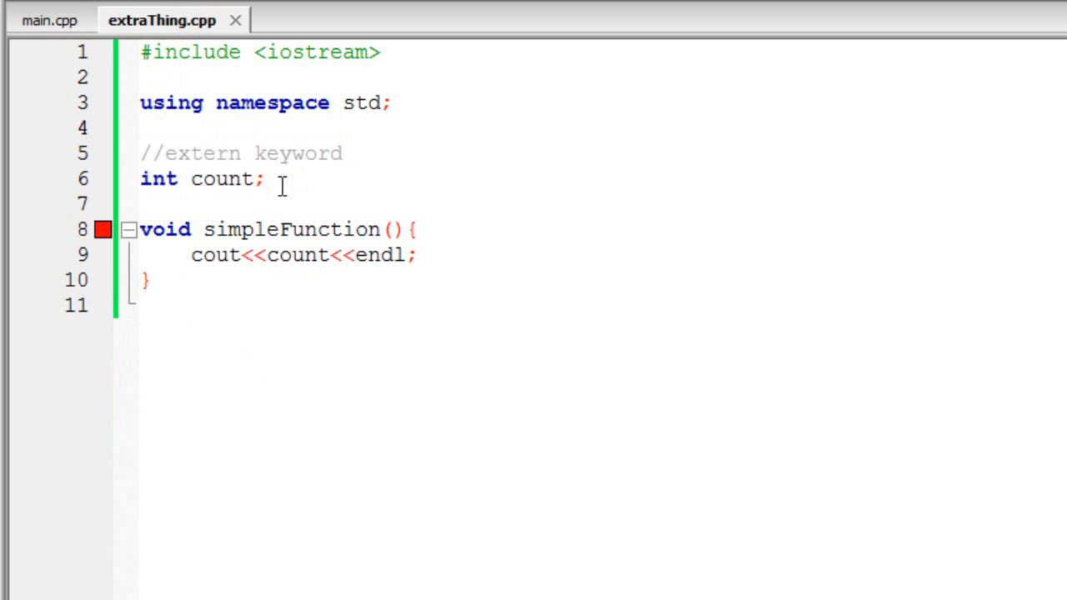
{"action": "mouse_move", "coordinate": [298, 196]}
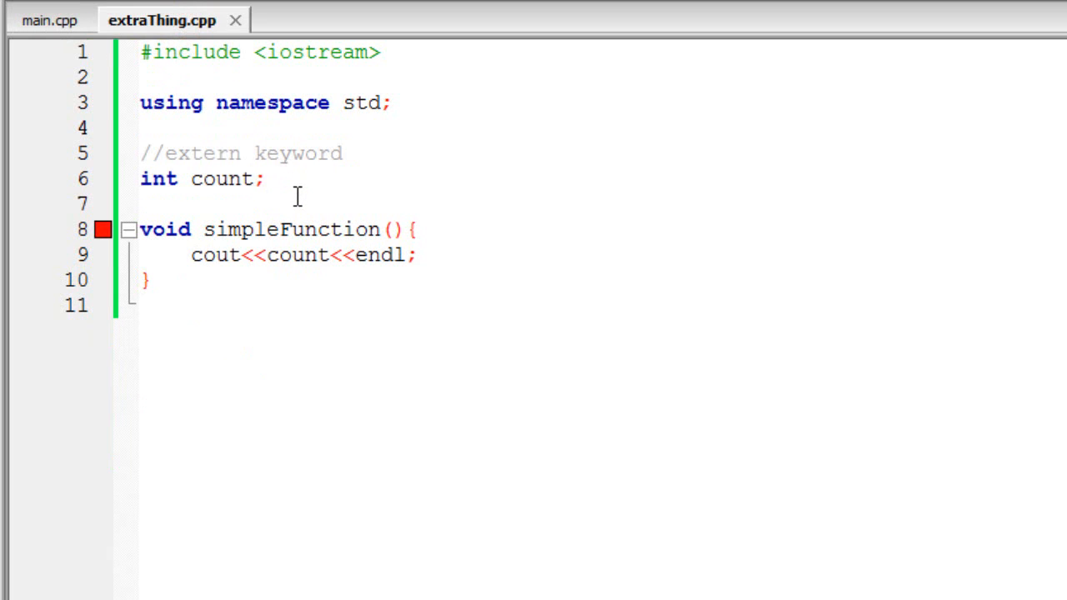
{"action": "left_click", "coordinate": [264, 178]}
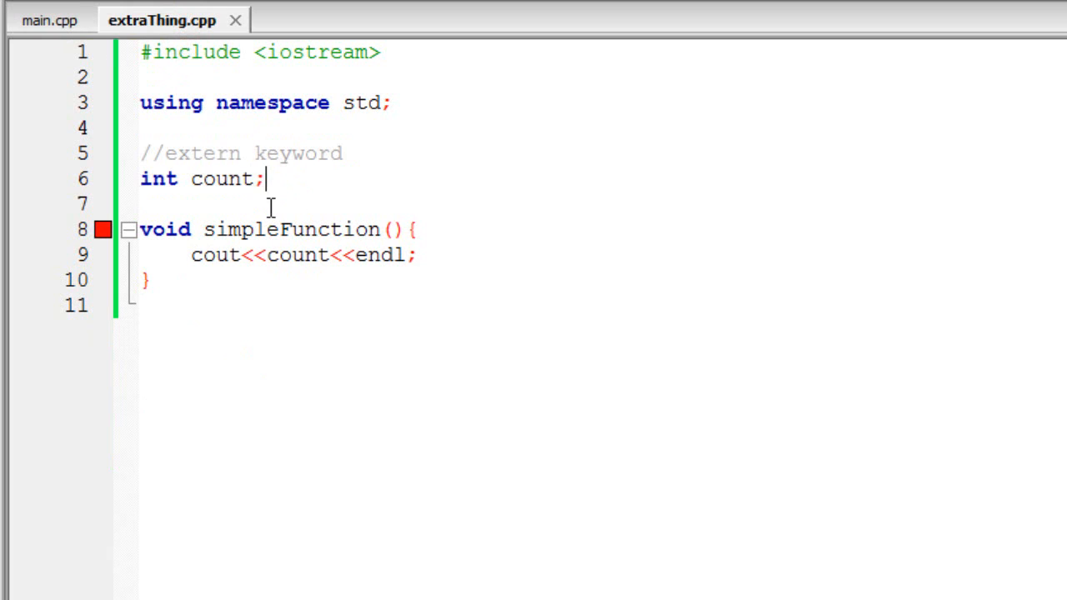
{"action": "mouse_move", "coordinate": [452, 241]}
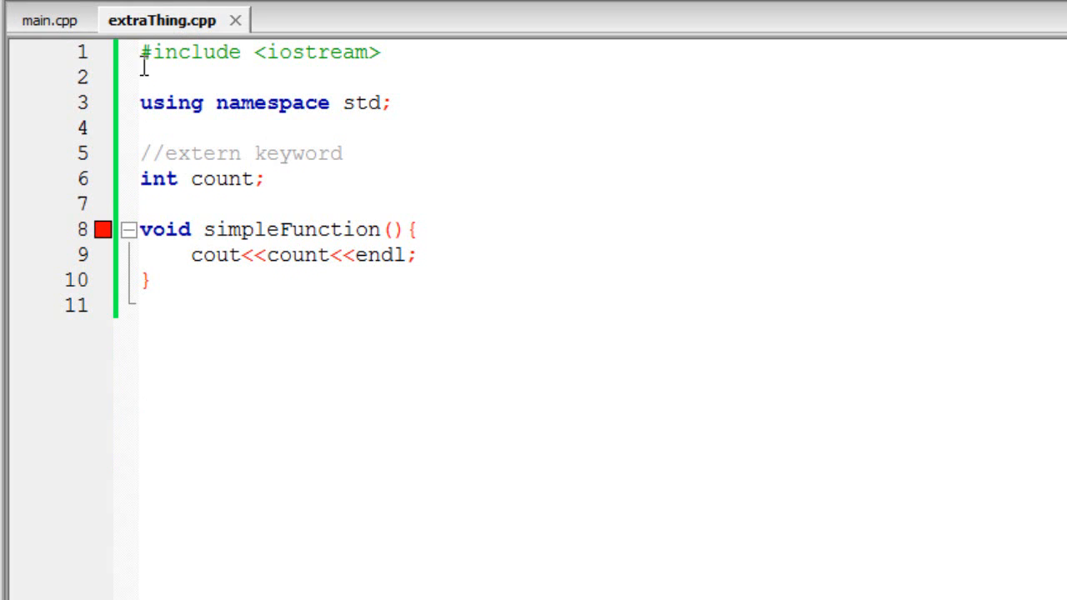
{"action": "mouse_move", "coordinate": [125, 171]}
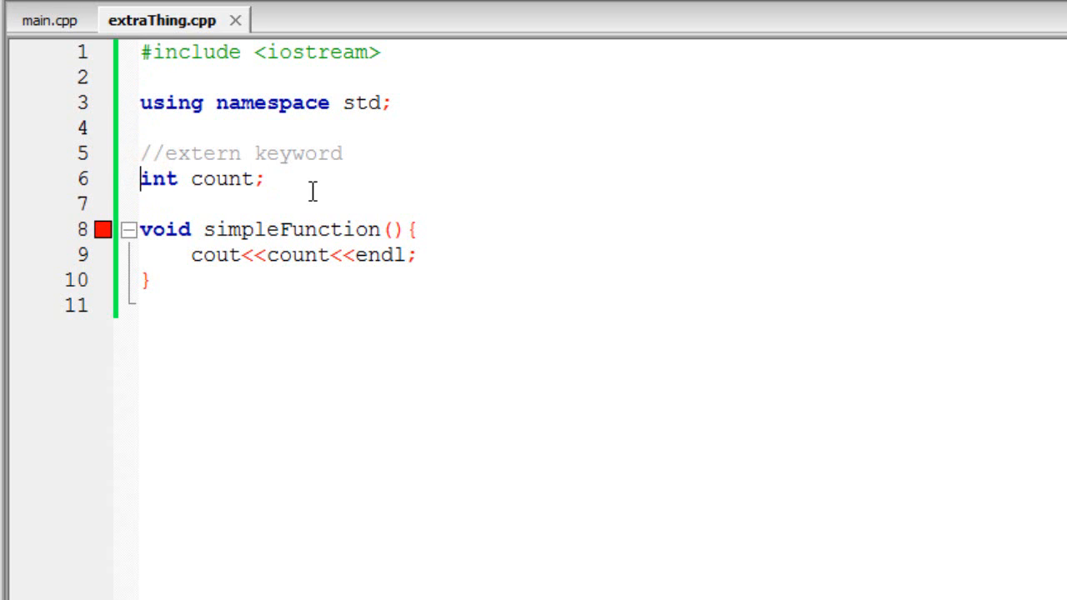
{"action": "left_click", "coordinate": [52, 19]}
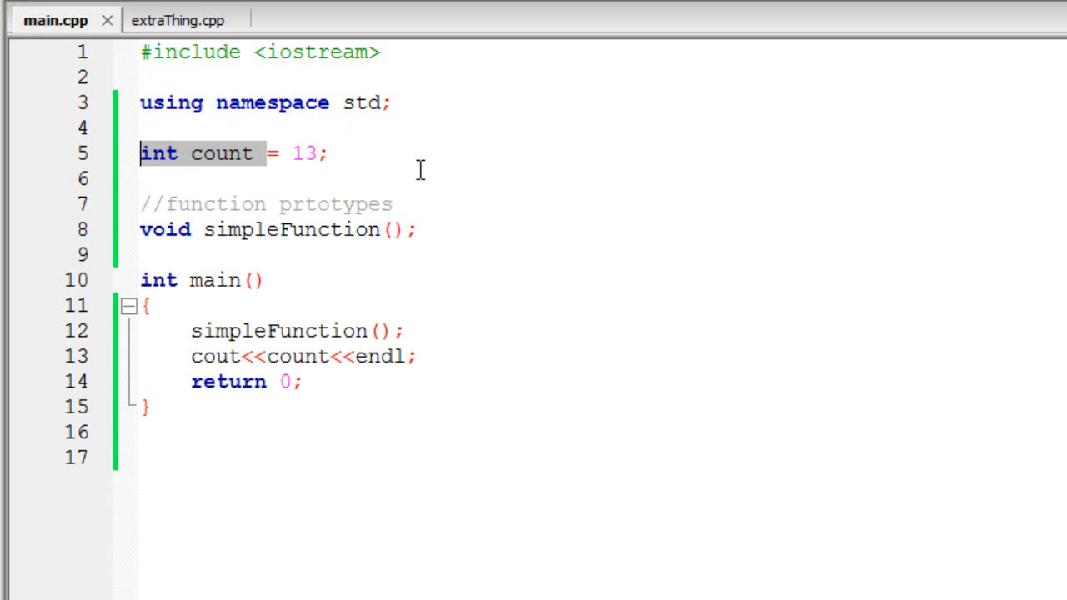
{"action": "left_click", "coordinate": [175, 19]}
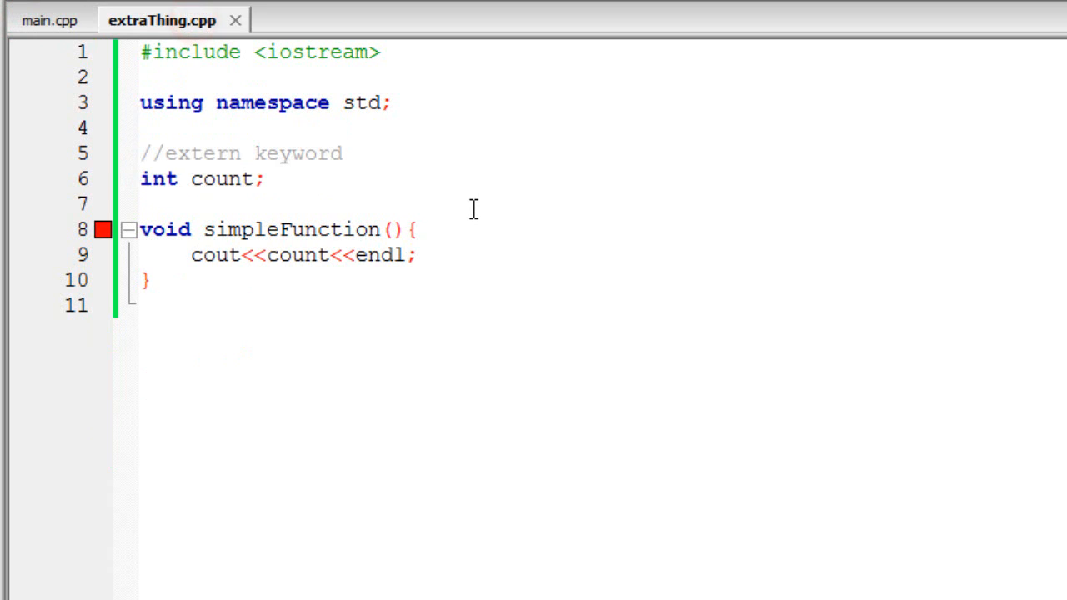
{"action": "type", "text": "static"}
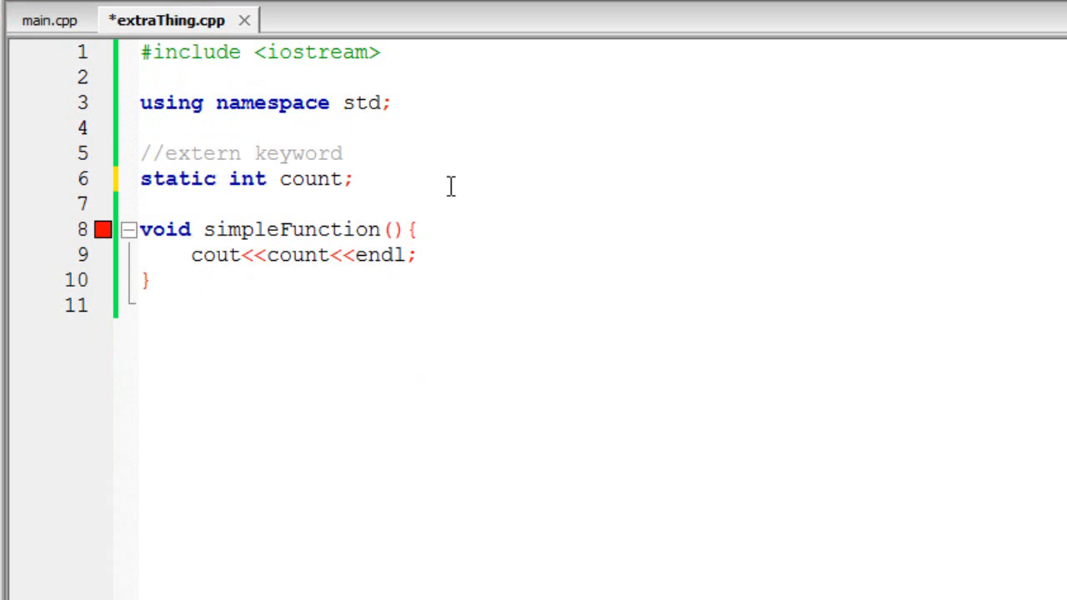
{"action": "double_click", "coordinate": [310, 178]}
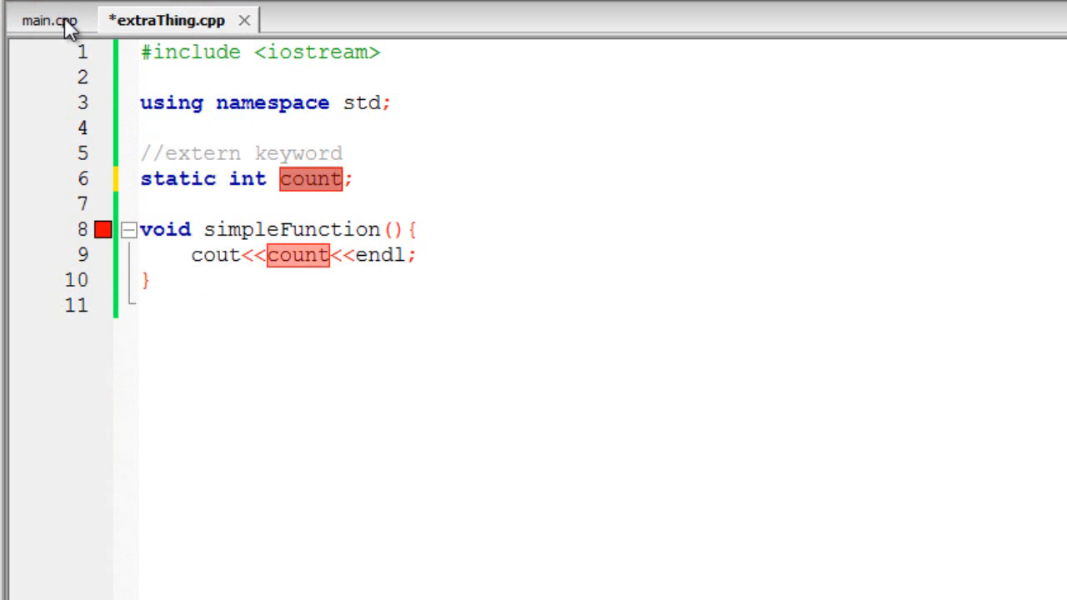
{"action": "left_click", "coordinate": [48, 19]}
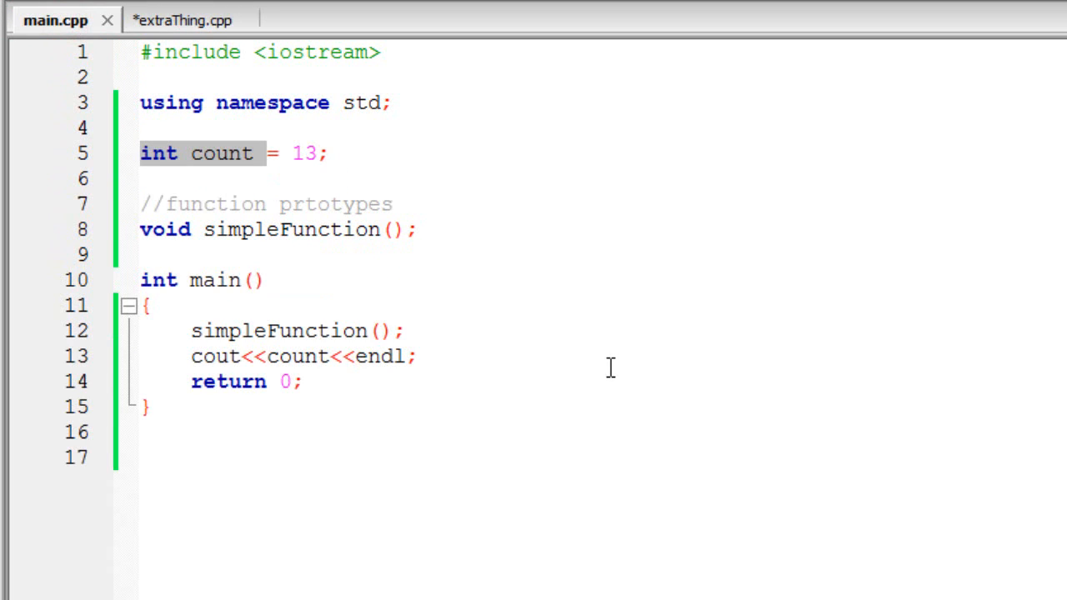
{"action": "mouse_move", "coordinate": [253, 53]}
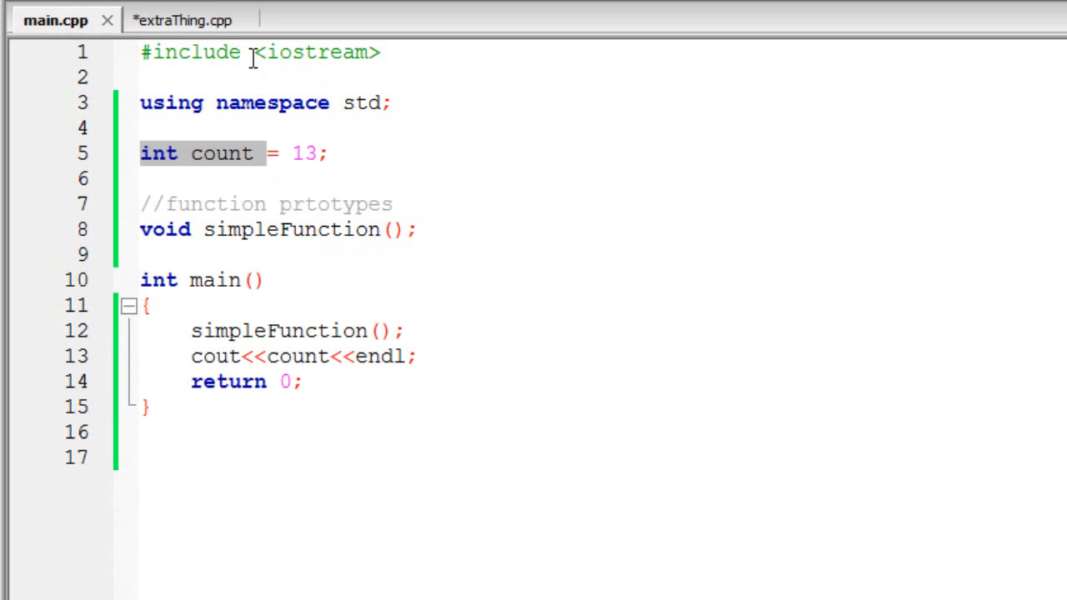
{"action": "left_click", "coordinate": [175, 20]}
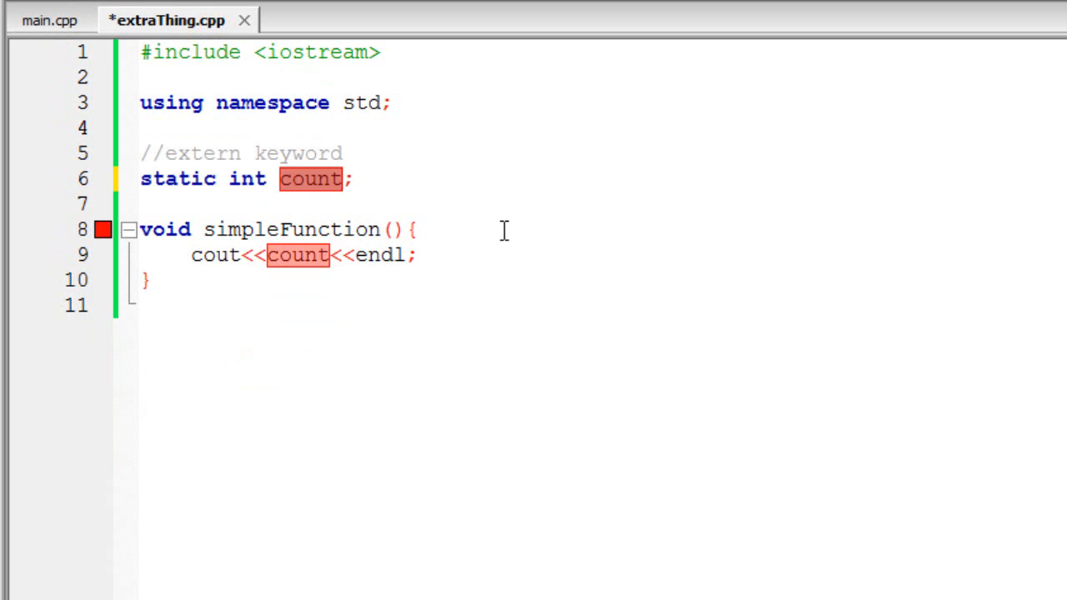
{"action": "mouse_move", "coordinate": [357, 161]}
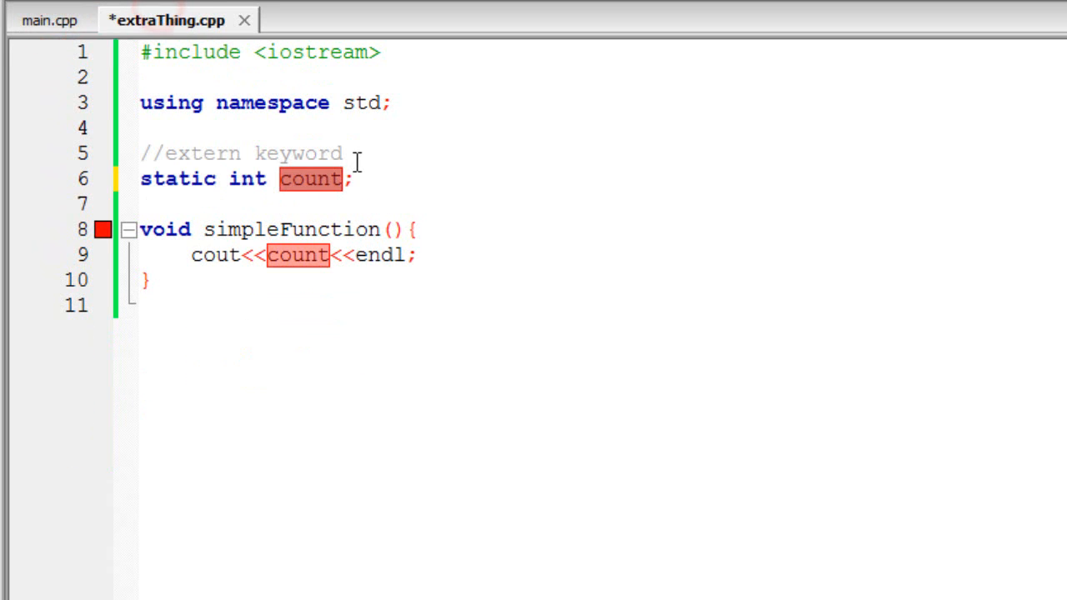
{"action": "mouse_move", "coordinate": [296, 136]}
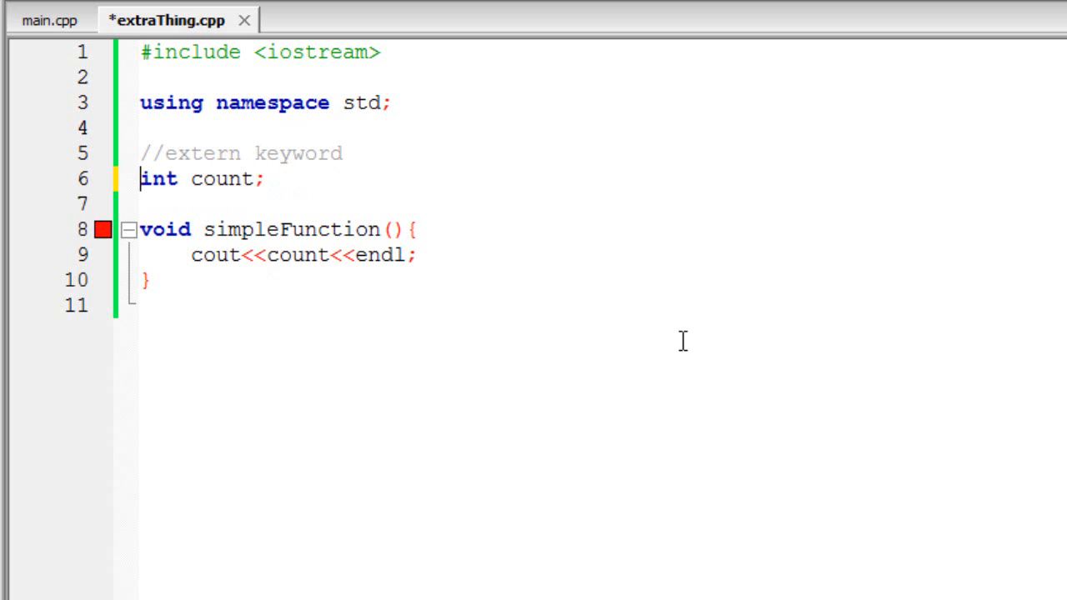
{"action": "type", "text": "static"}
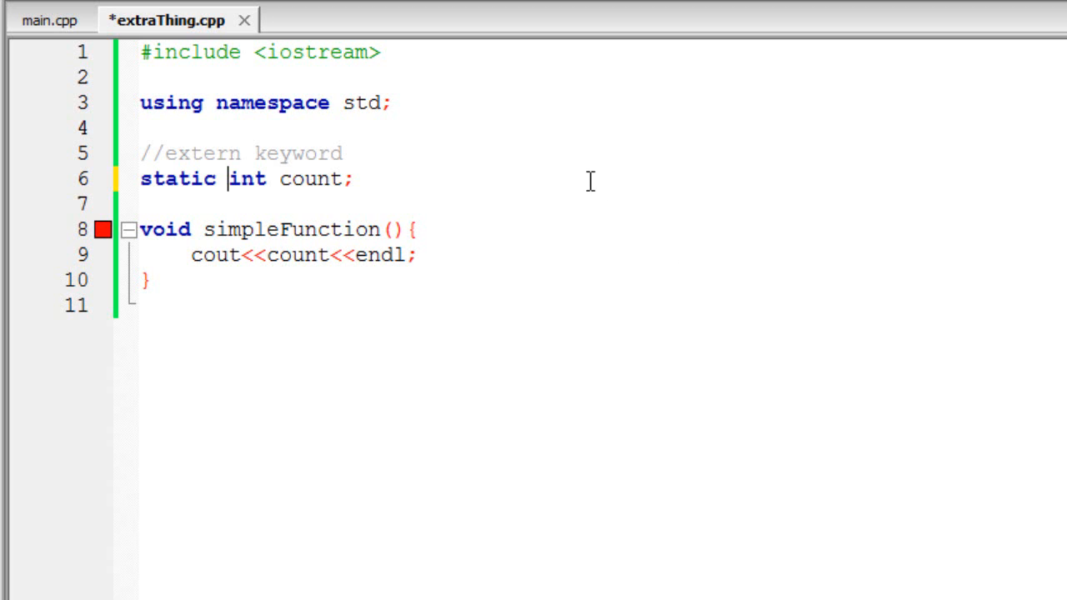
{"action": "mouse_move", "coordinate": [465, 161]}
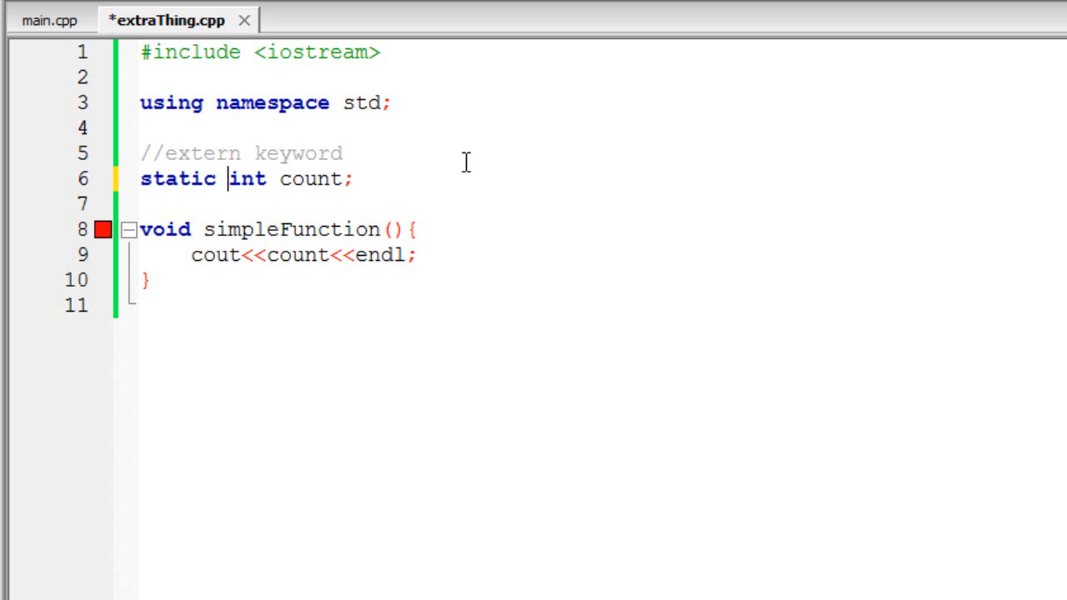
{"action": "mouse_move", "coordinate": [232, 116]}
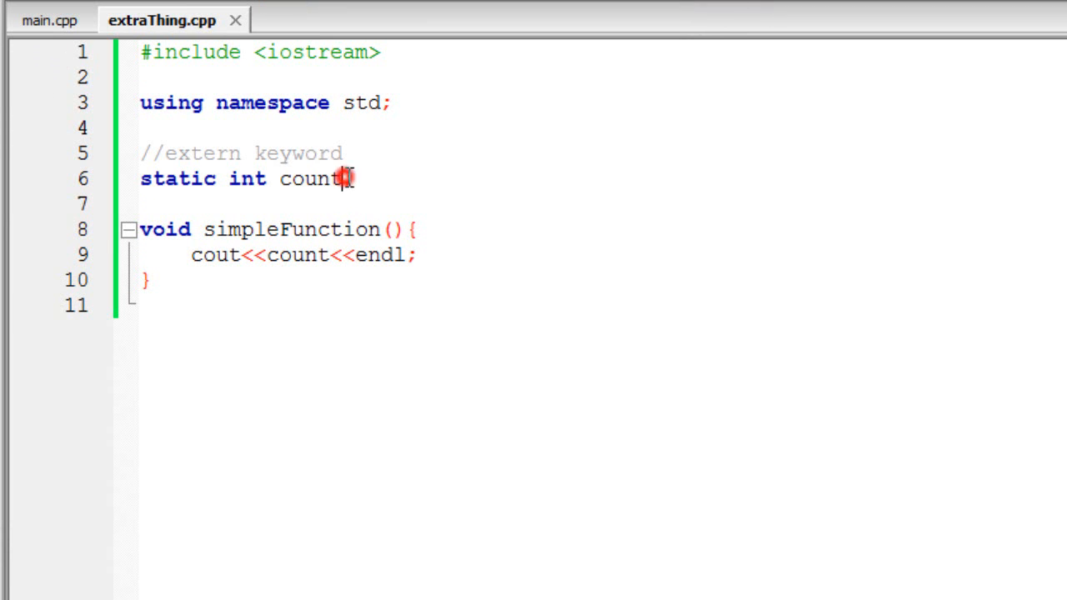
- Declare count as 'static int count = 45;' on line 6 of extraThing.cpp
{"action": "type", "text": "= 45"}
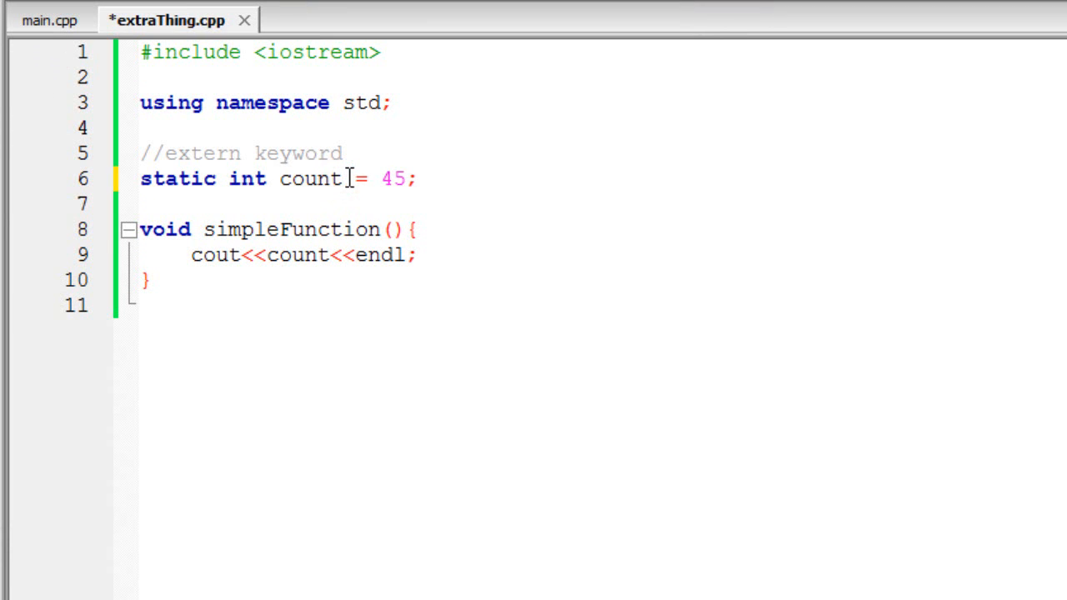